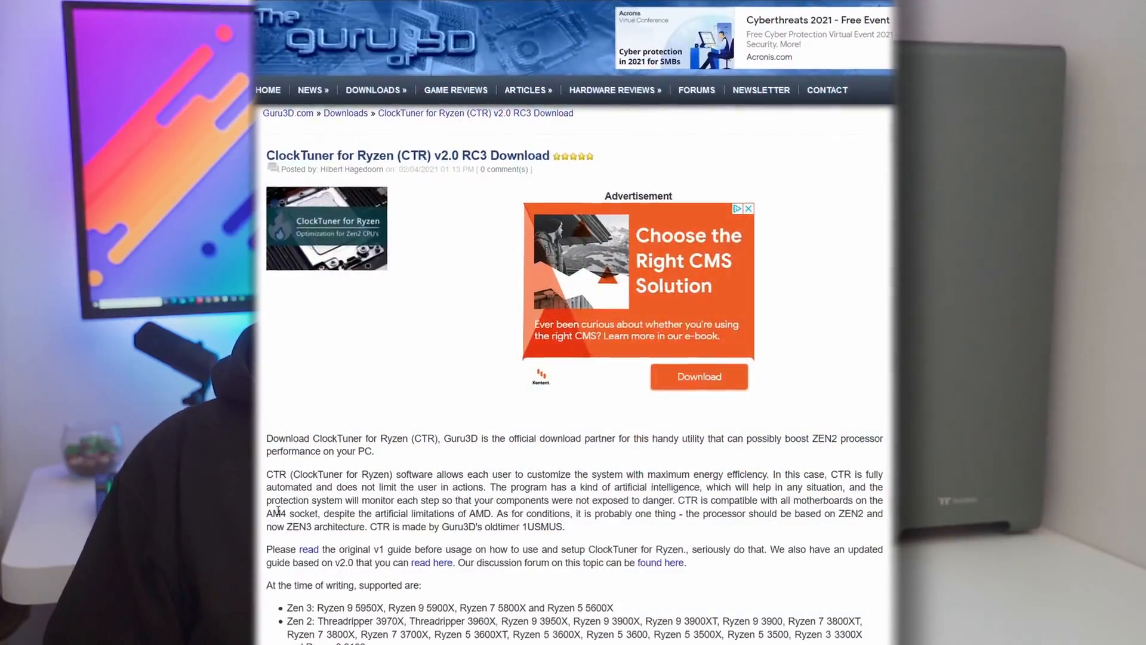
- View CPU-Z's Mainboard details for the ASUS TUF Gaming X570-Plus board and its BIOS
scroll("down", 3)
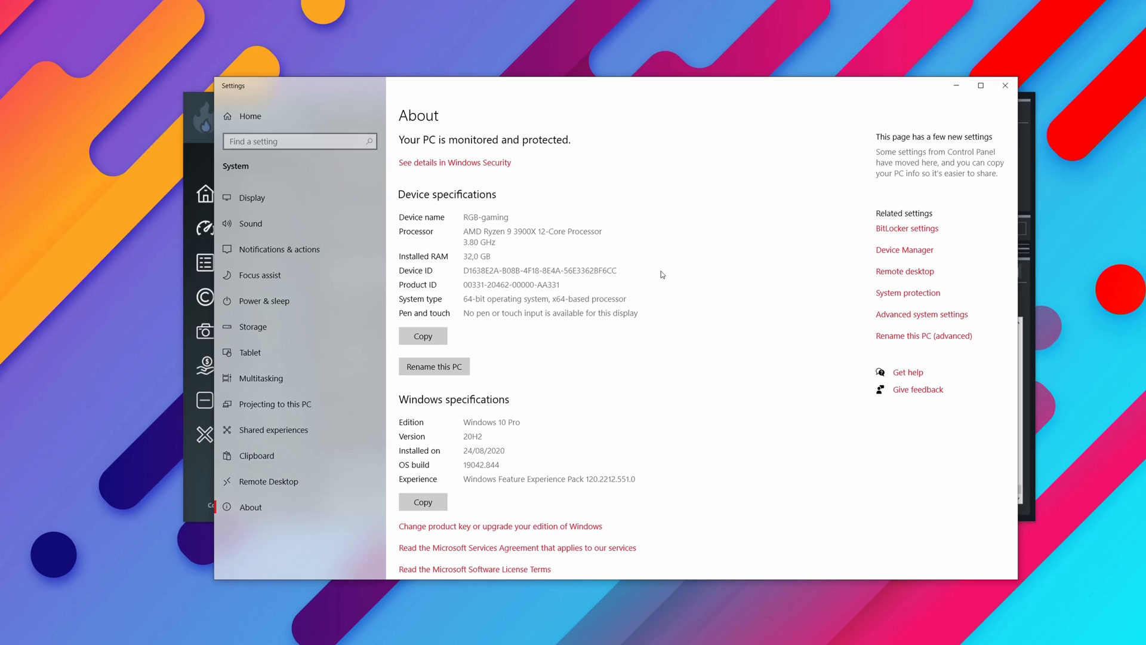
mouse_move(532, 414)
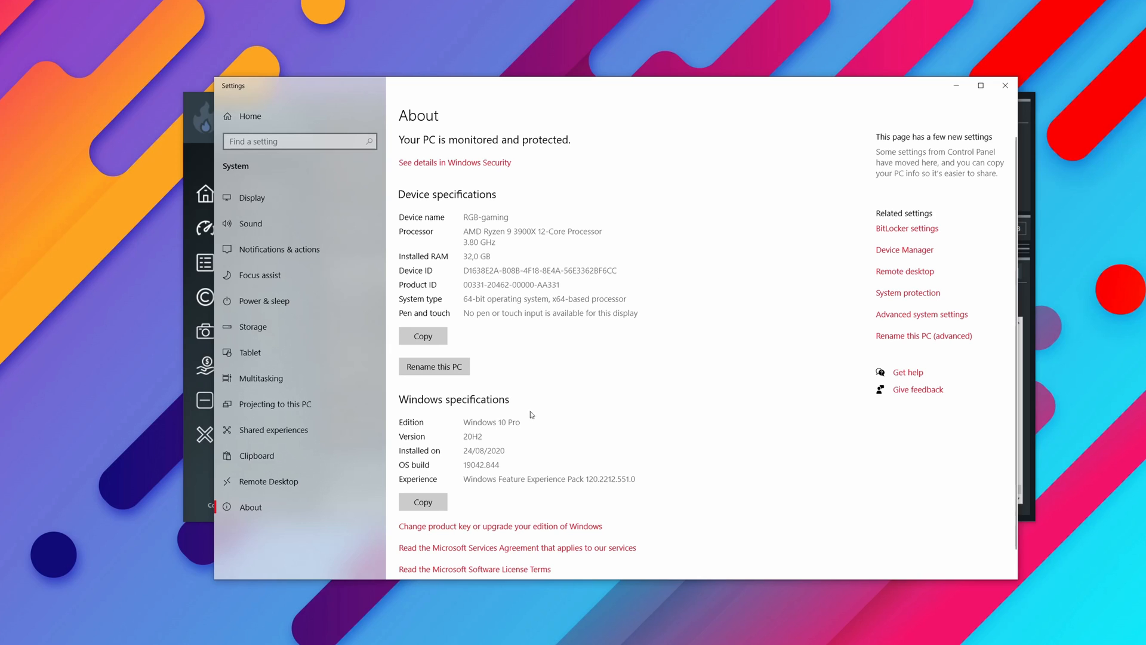
mouse_move(463, 479)
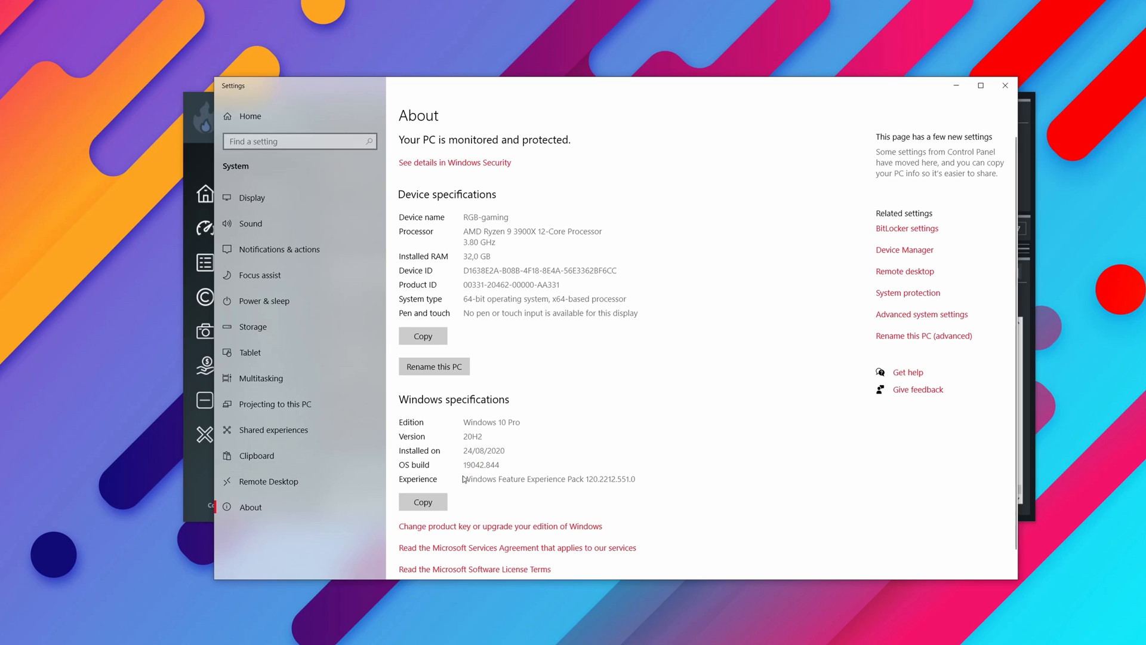
mouse_move(496, 461)
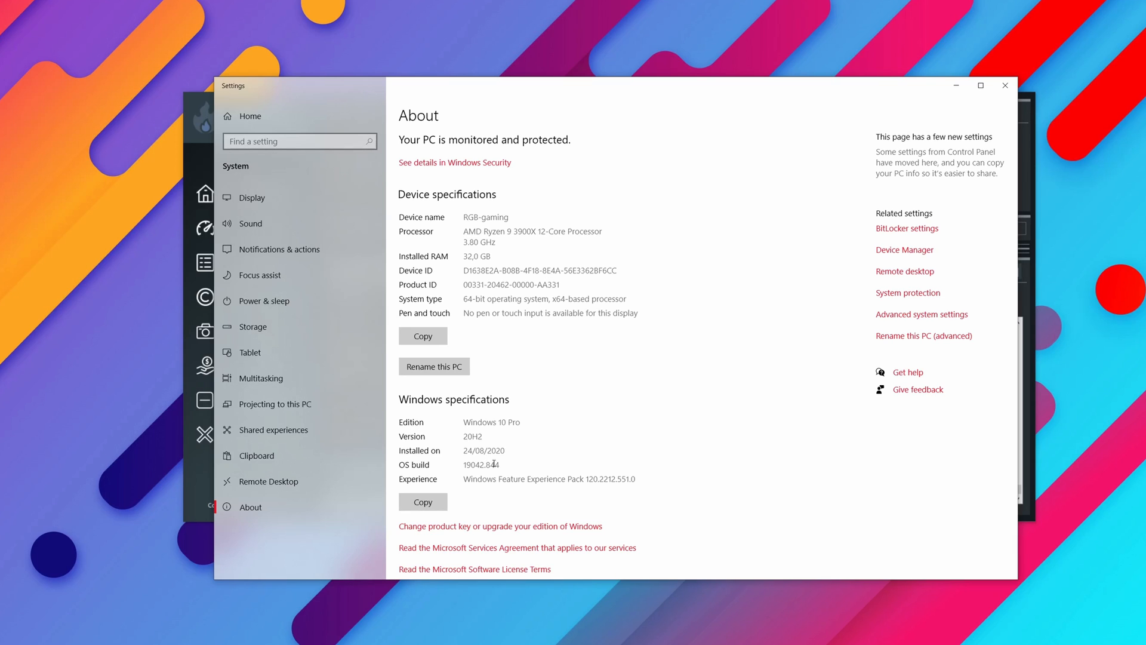
mouse_move(660, 374)
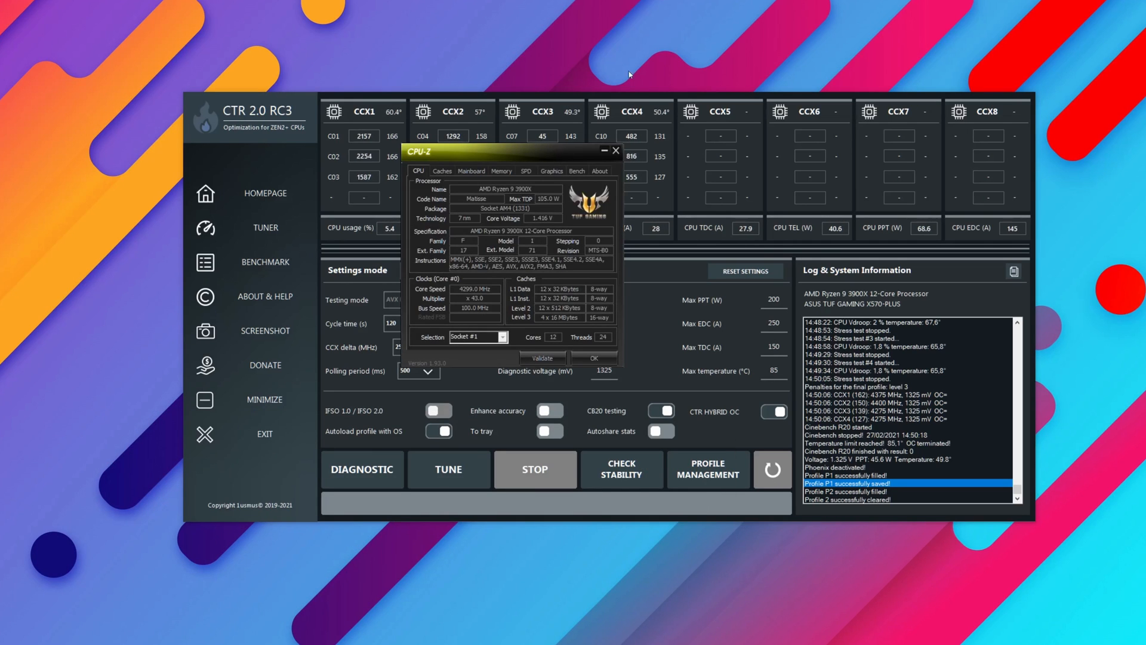
left_click(471, 171)
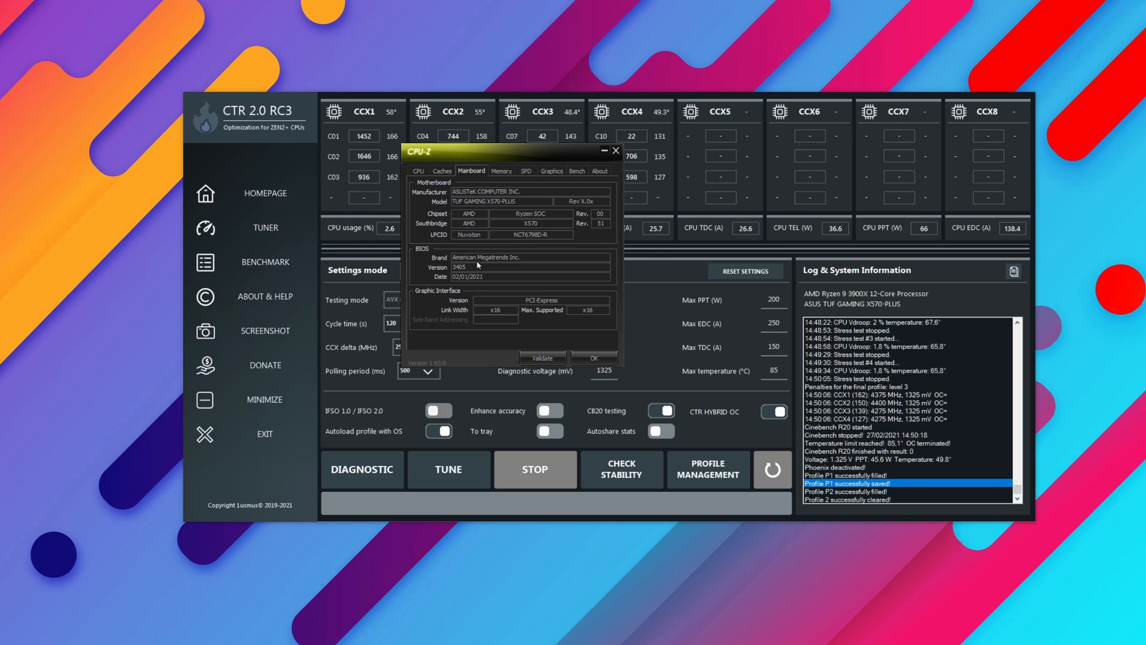
mouse_move(495, 285)
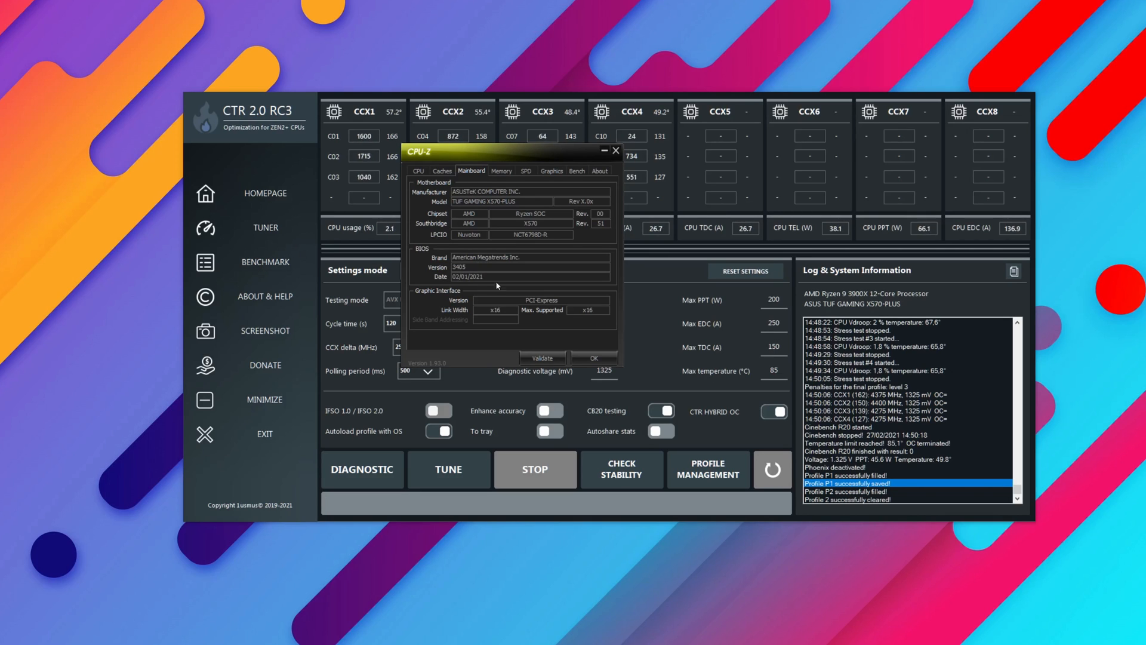
left_click(615, 151)
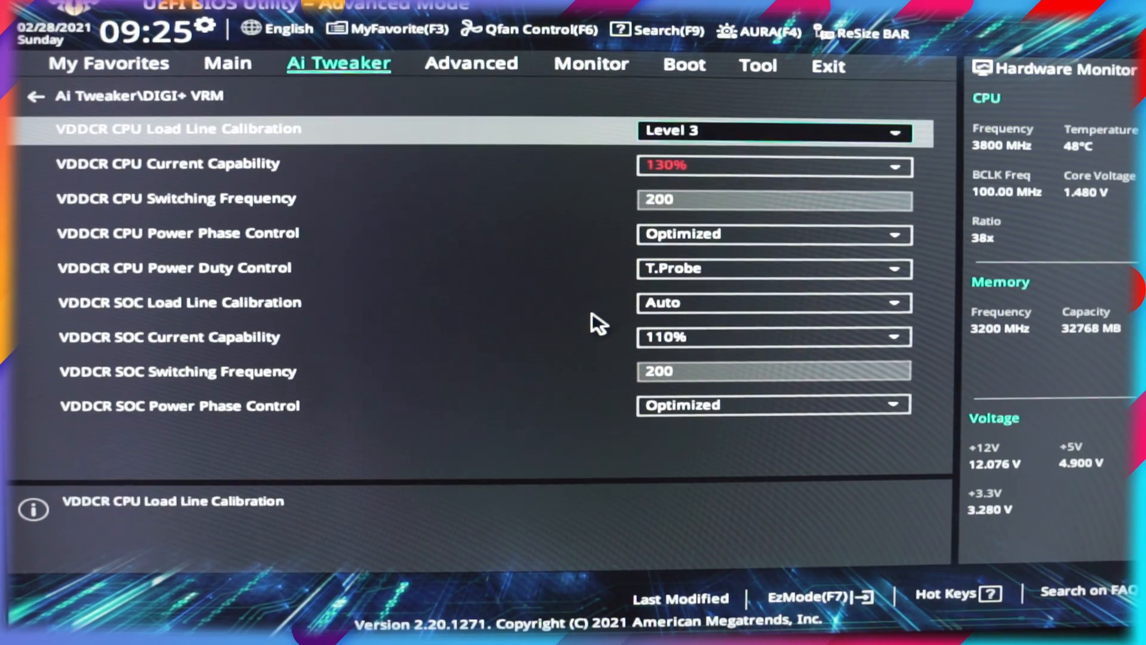
- Set DIGI+ VRM CPU Current Capability to 120%, Power Phase Control to Manual, adjustment Fast
left_click(774, 166)
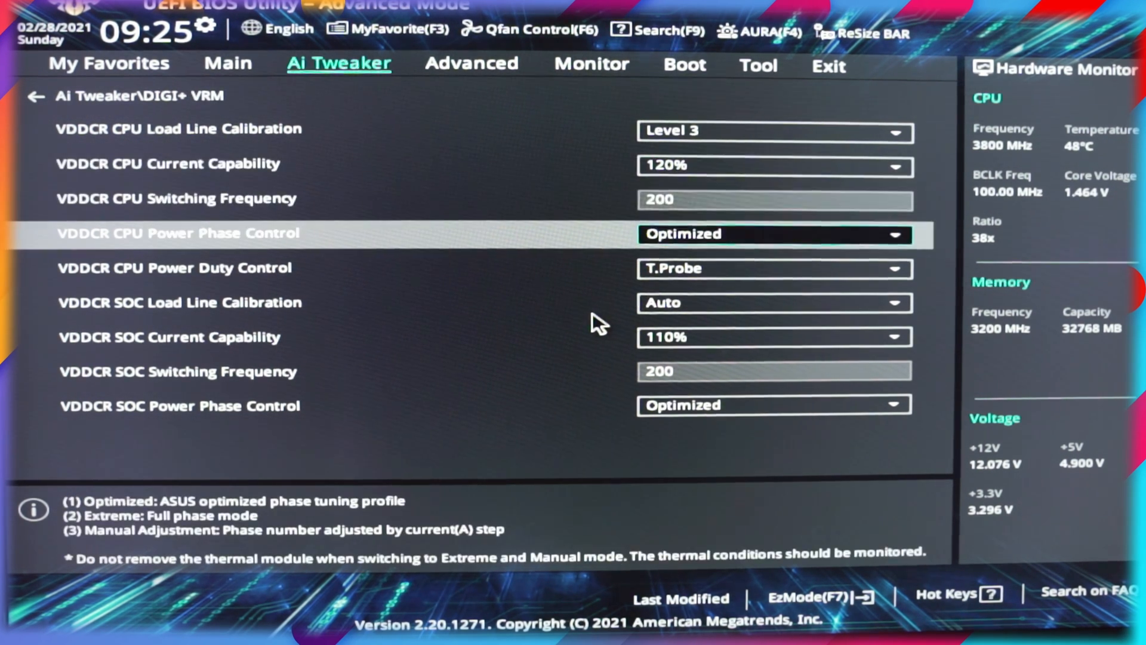
left_click(774, 234)
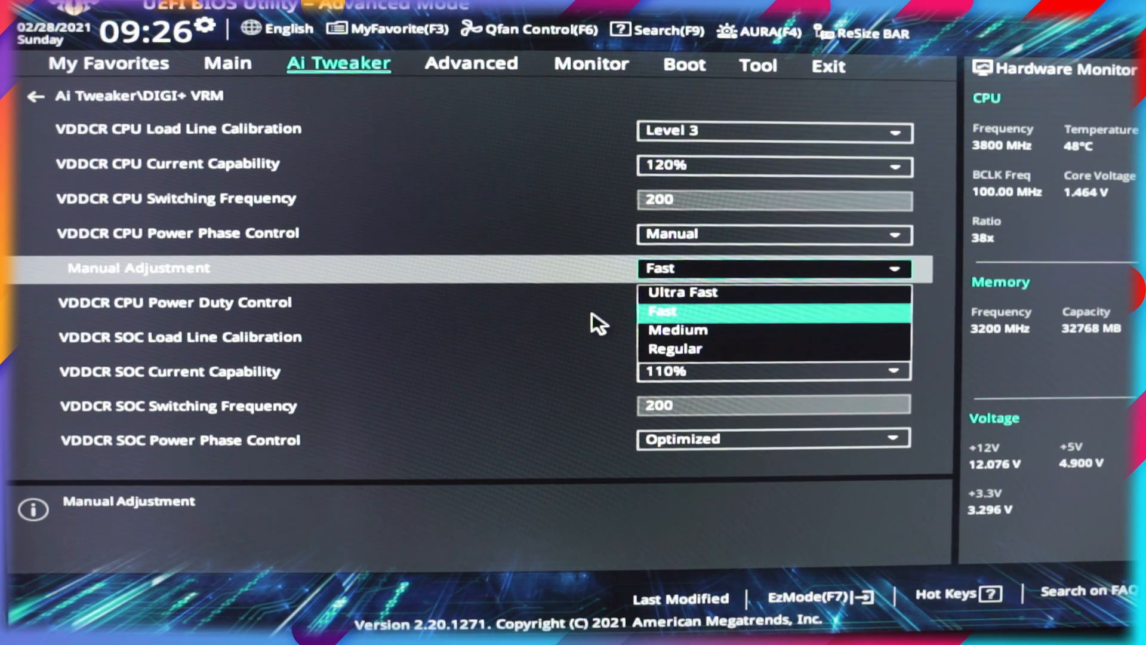
left_click(674, 348)
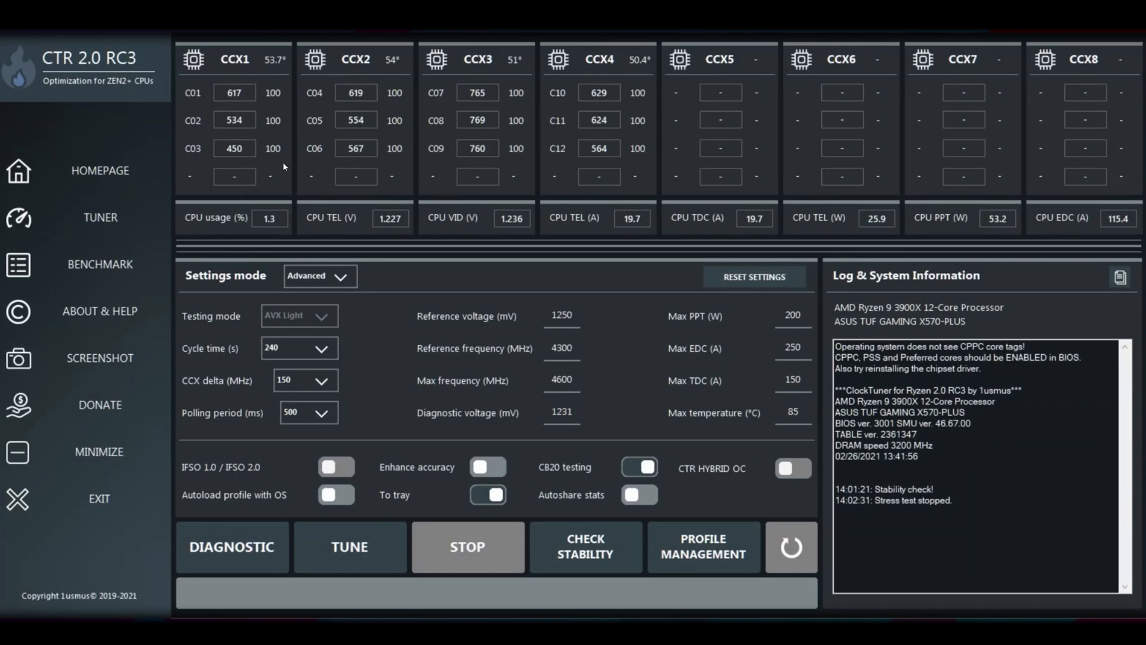
mouse_move(296, 101)
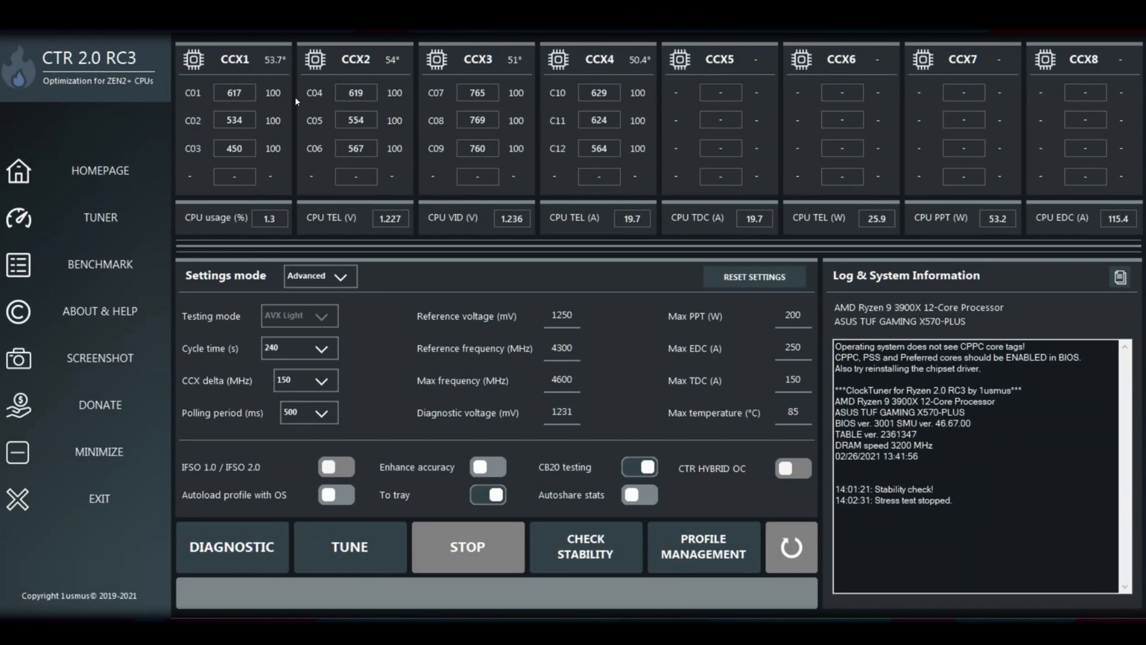
mouse_move(296, 101)
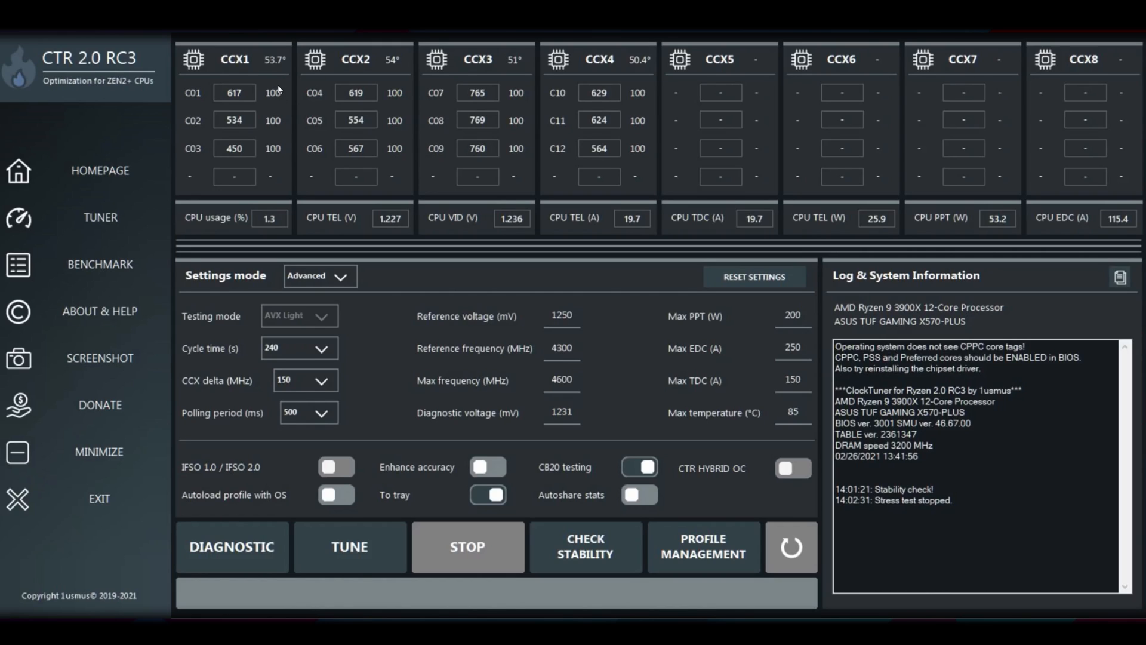
mouse_move(284, 113)
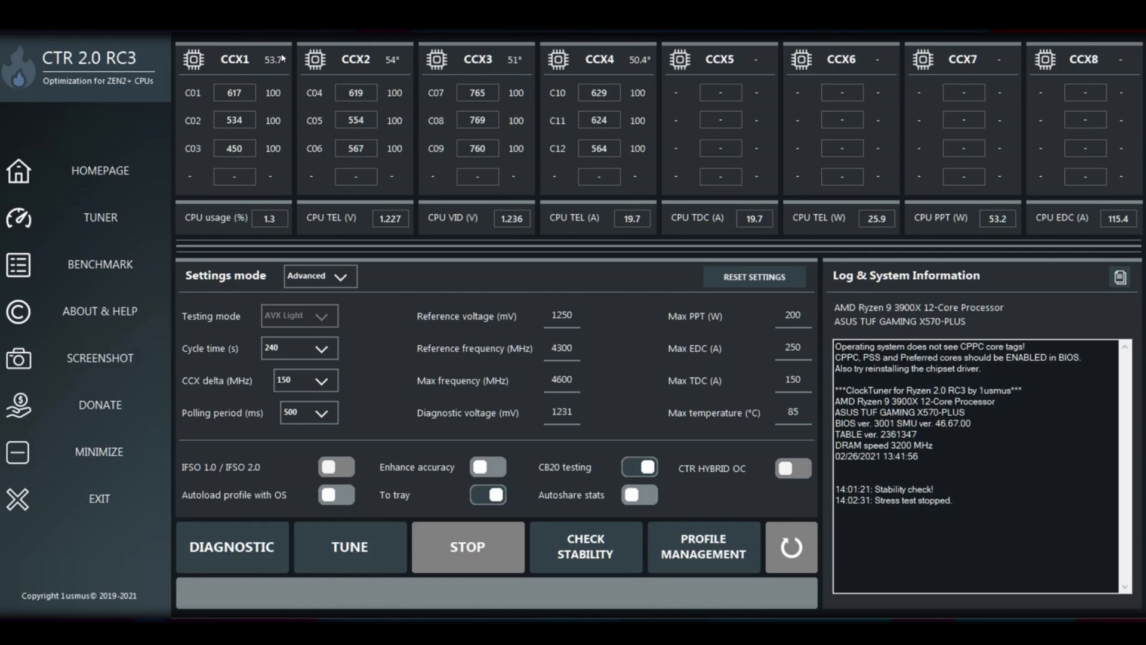
mouse_move(830, 362)
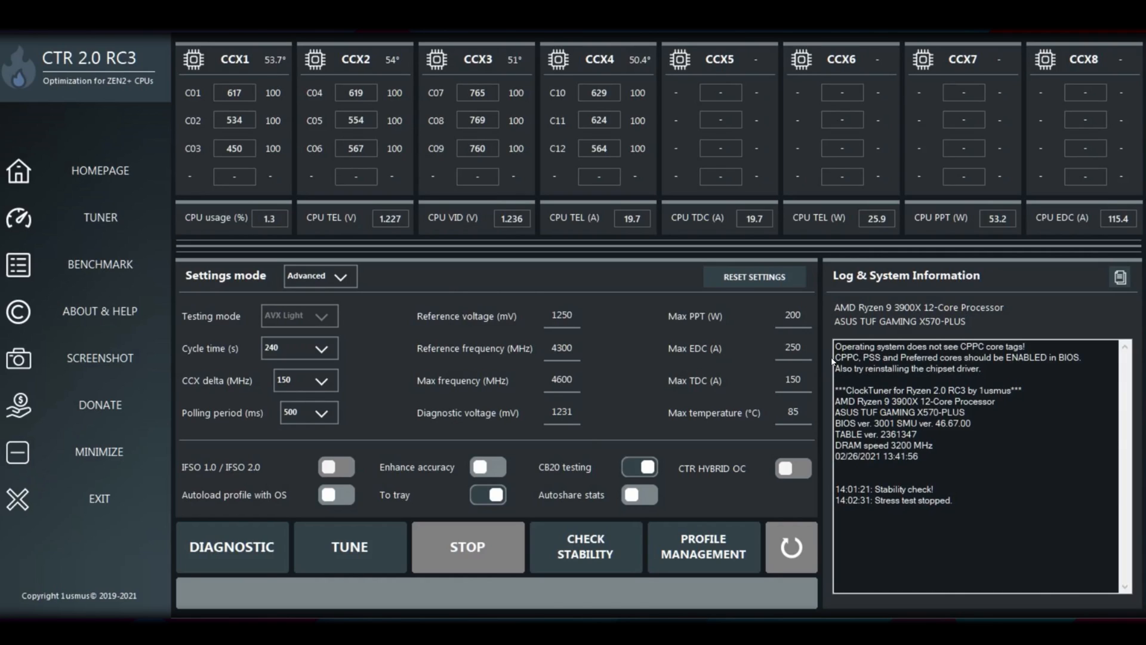
mouse_move(1002, 351)
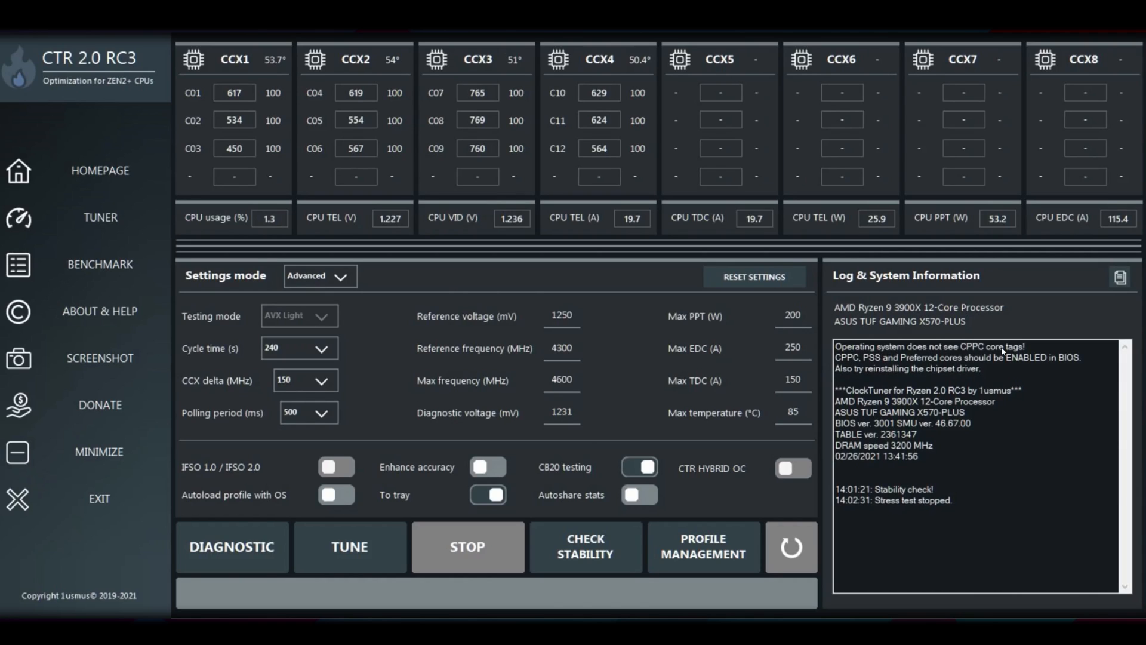
mouse_move(1058, 365)
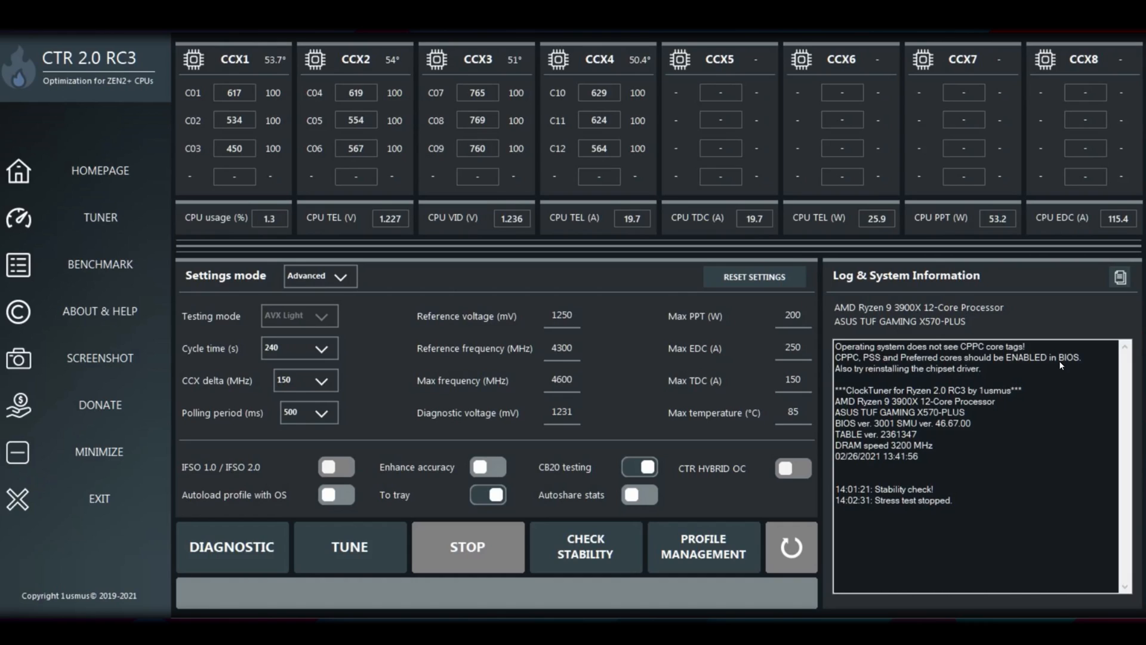
mouse_move(1059, 364)
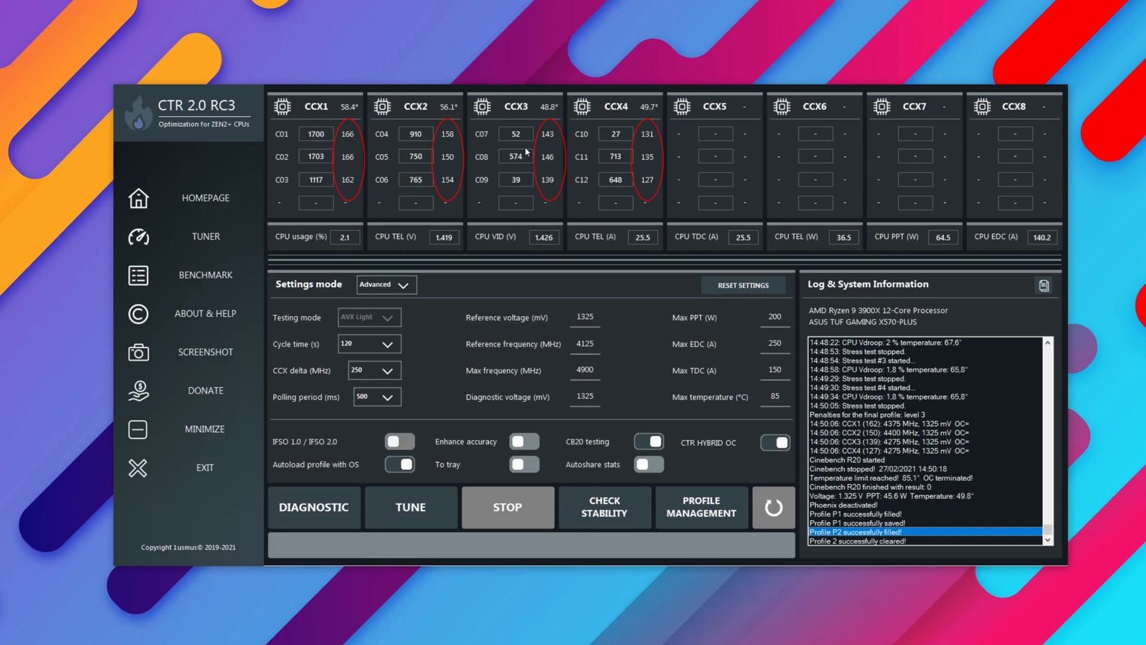
mouse_move(369, 154)
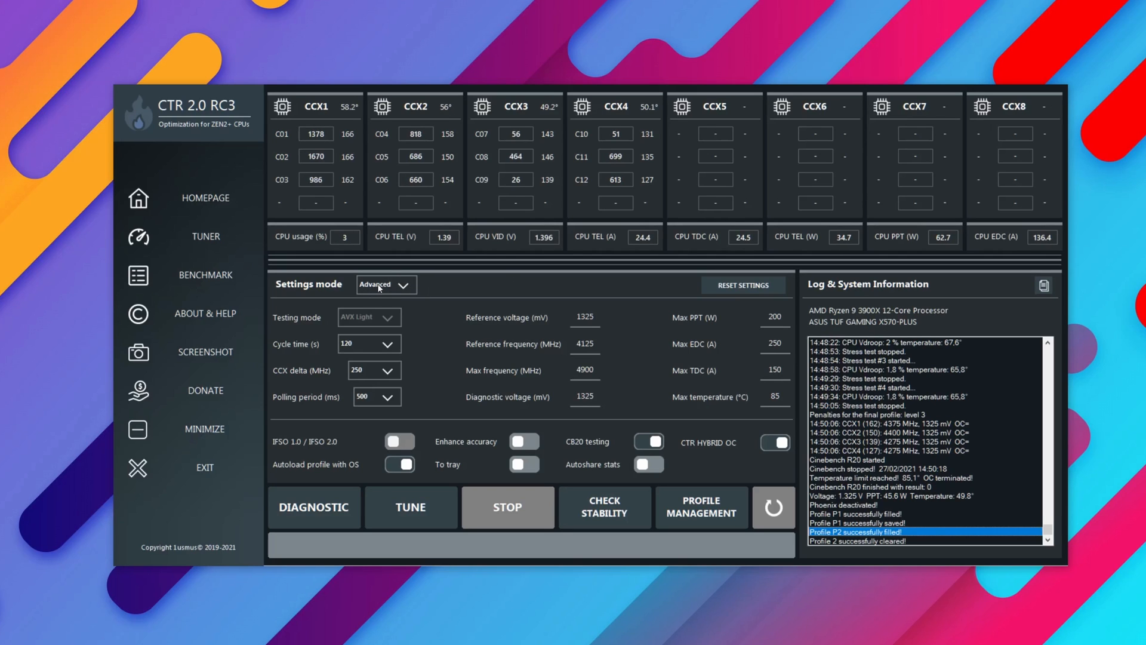
mouse_move(297, 344)
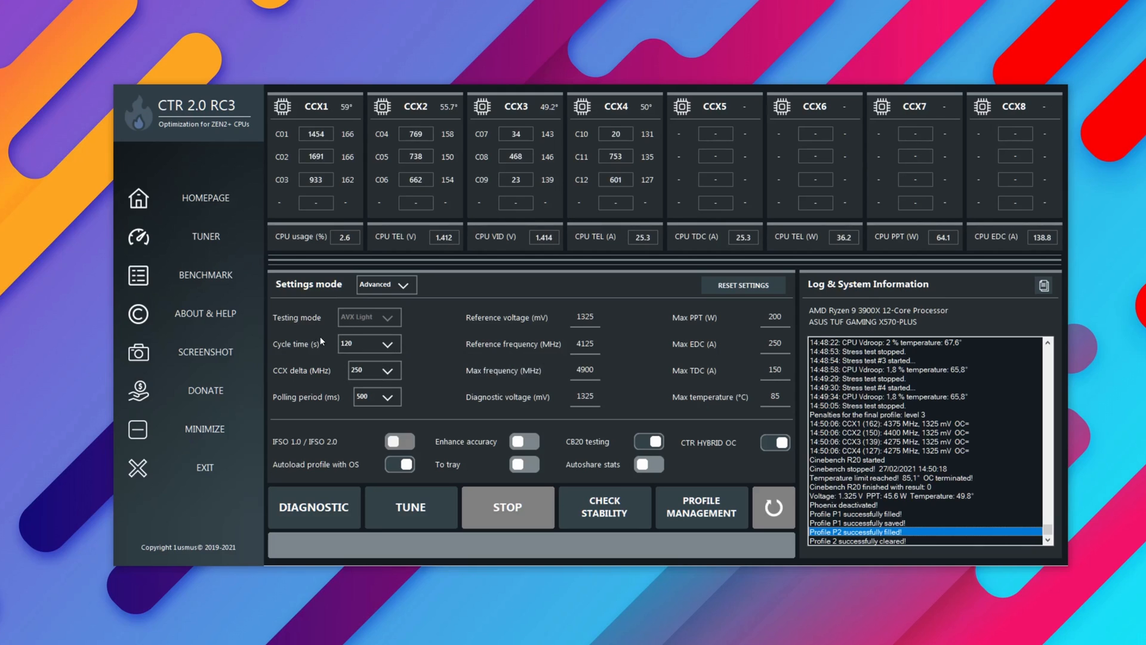
mouse_move(394, 347)
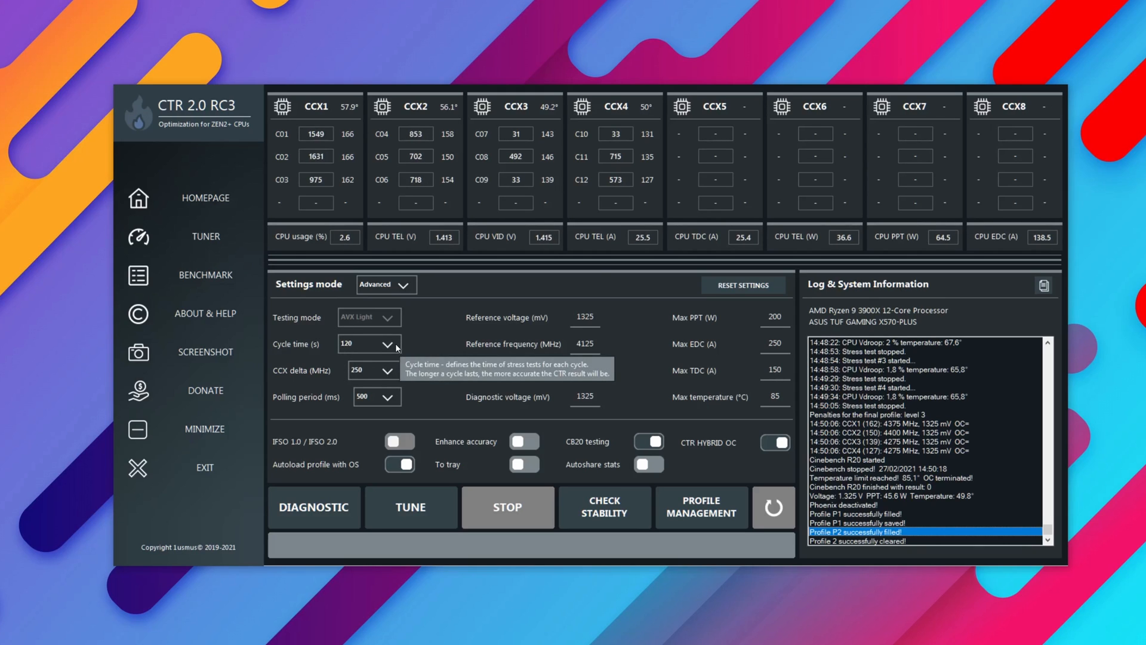
left_click(383, 344)
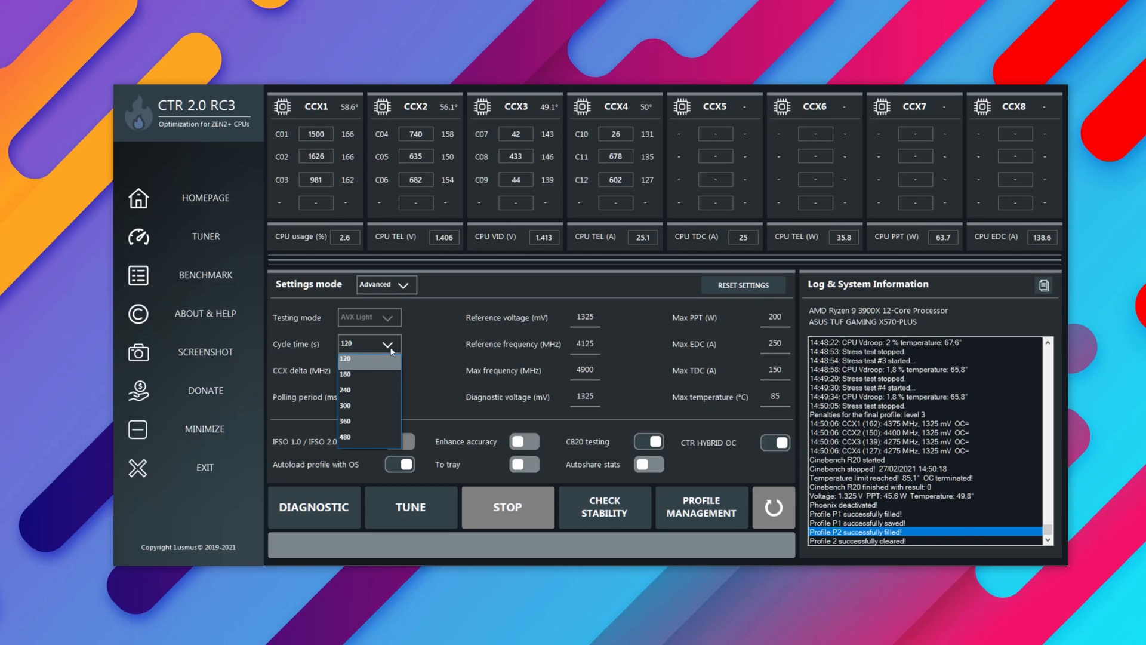
mouse_move(366, 390)
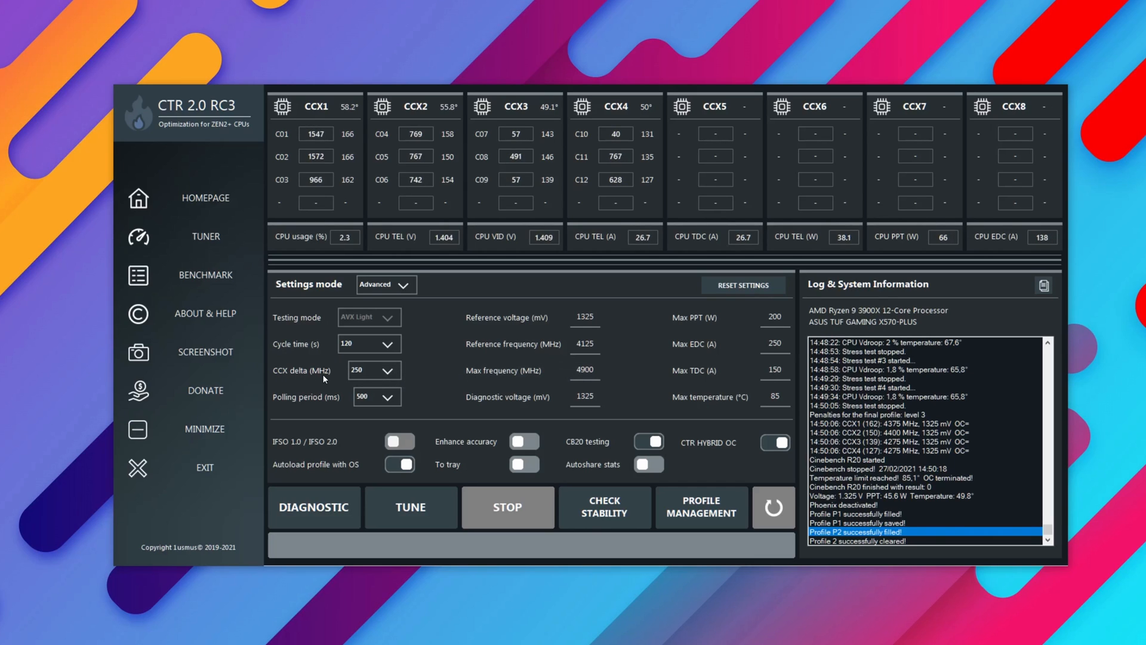
mouse_move(390, 372)
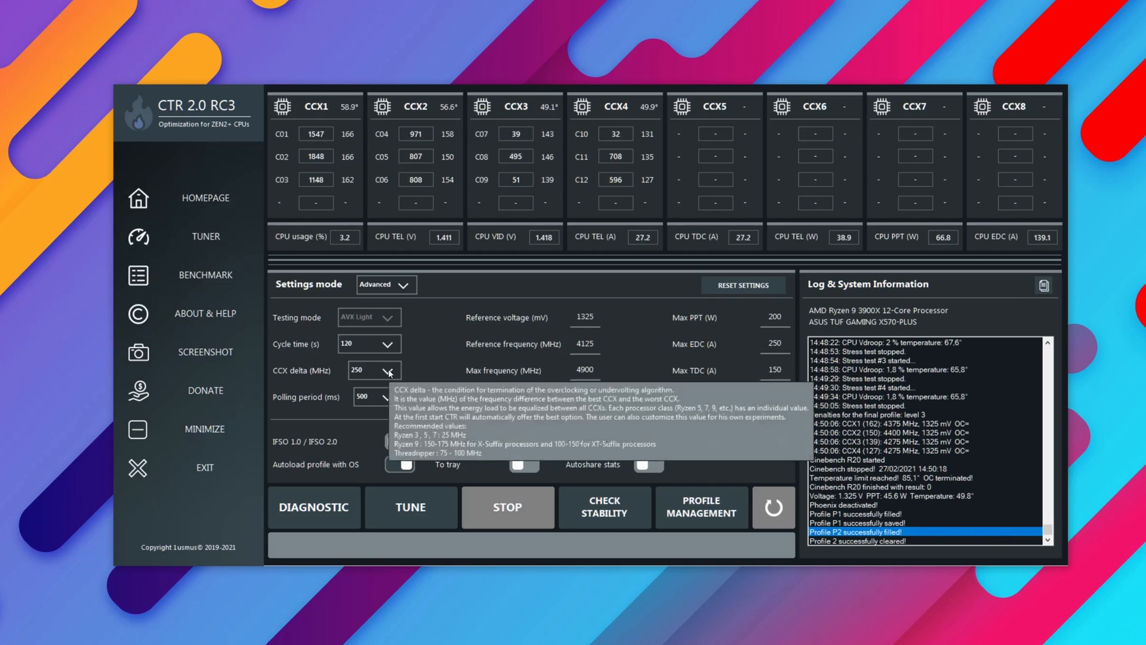
left_click(389, 372)
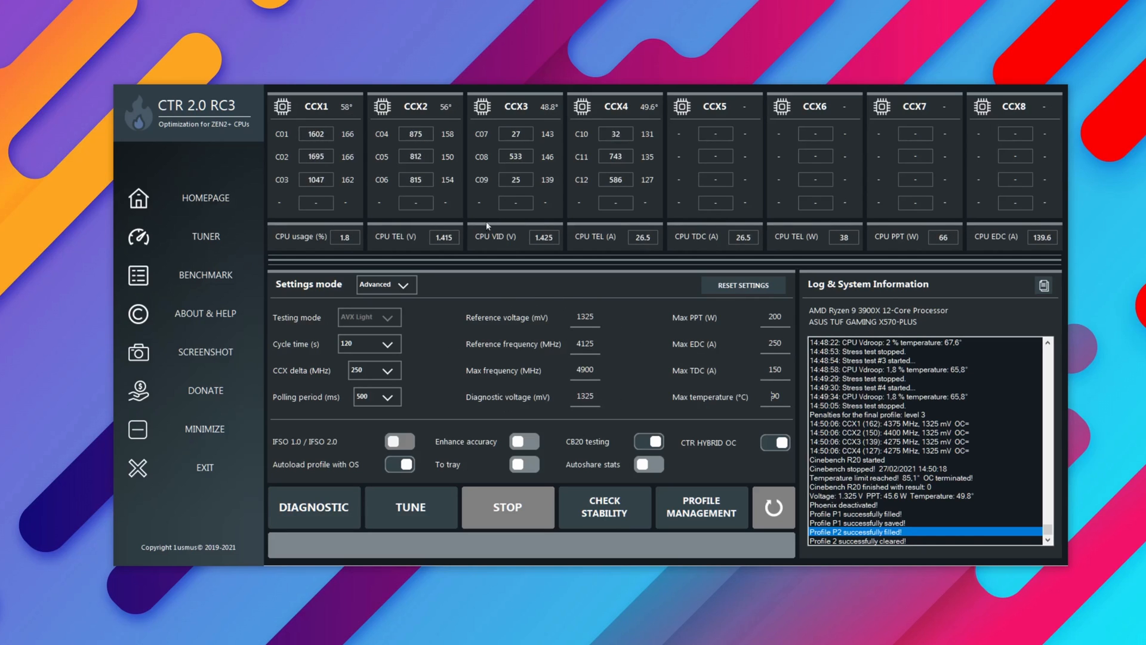
mouse_move(638, 394)
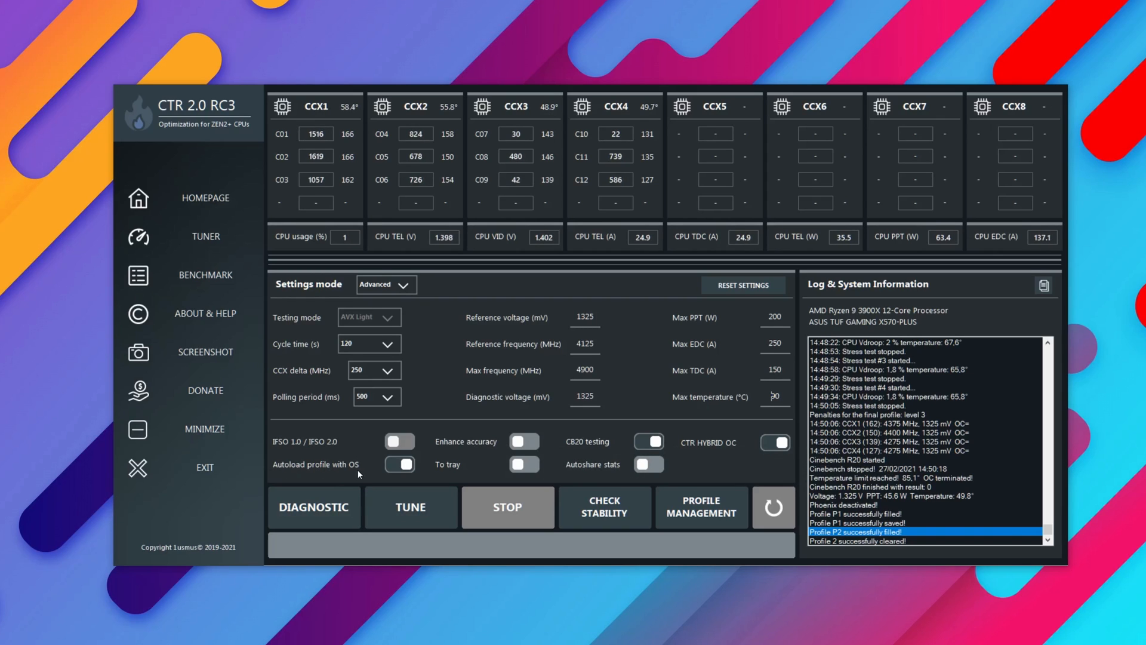
mouse_move(671, 320)
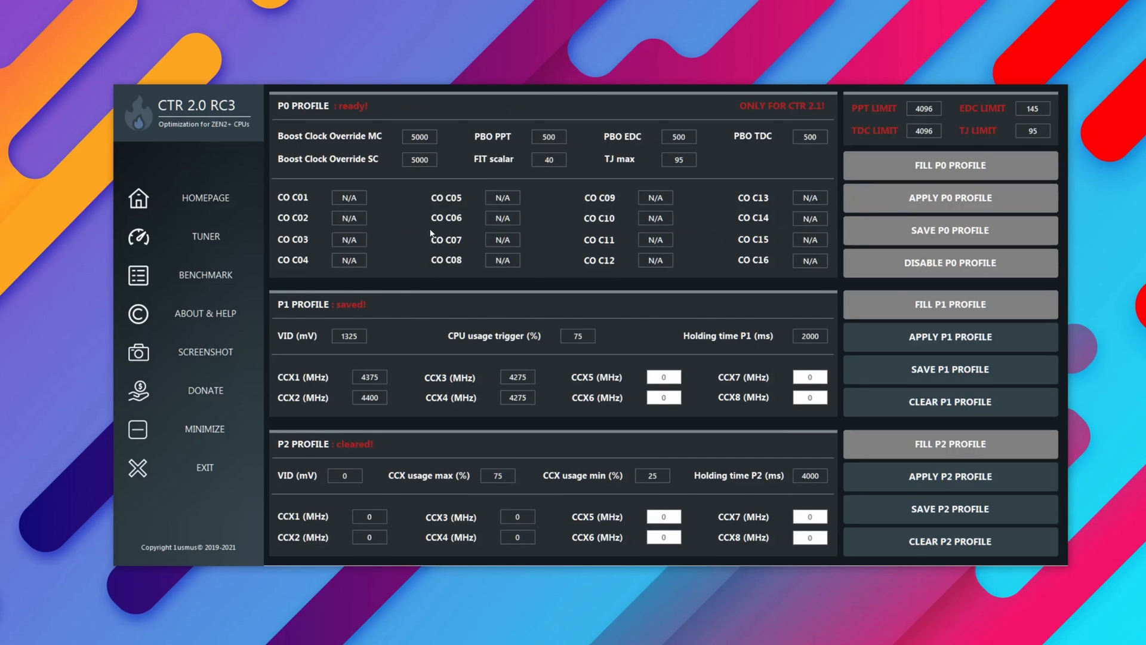
mouse_move(578, 390)
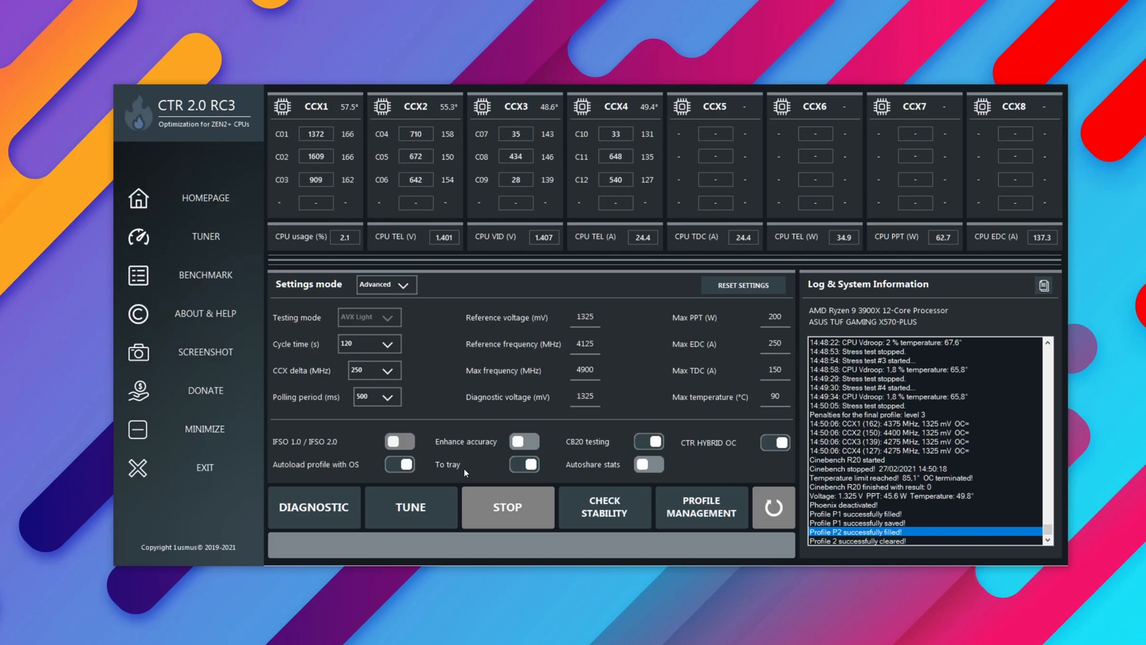
mouse_move(527, 488)
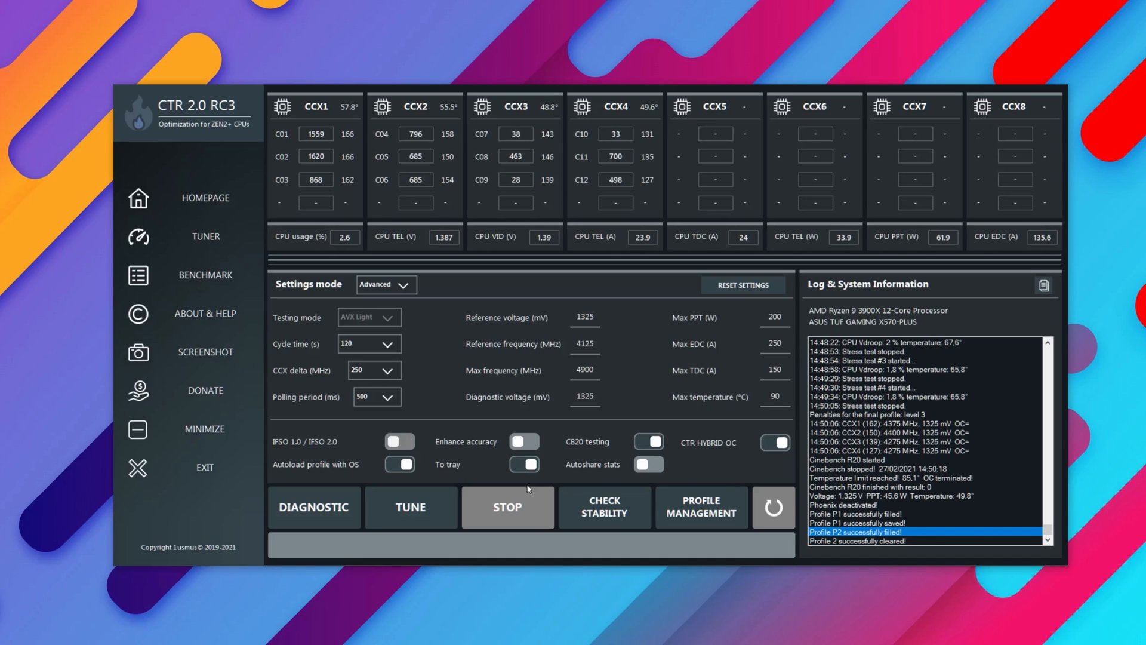
mouse_move(566, 447)
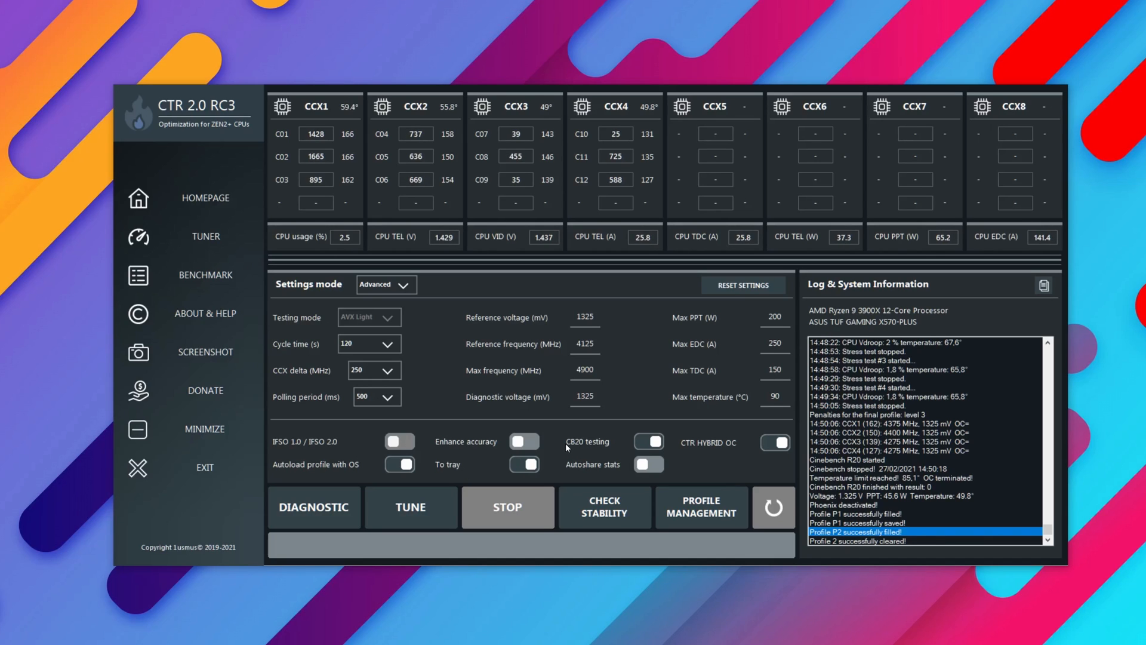
mouse_move(646, 443)
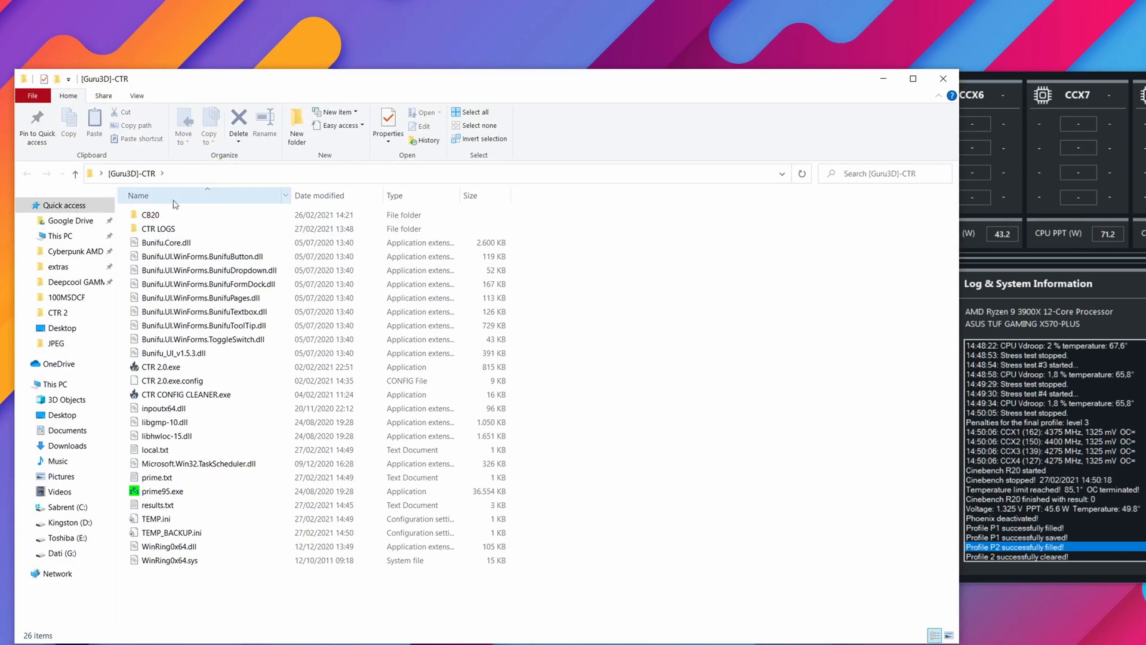
- Look inside the CB20 folder at Cinebench.exe, then return to Guru3D-CTR
left_click(150, 214)
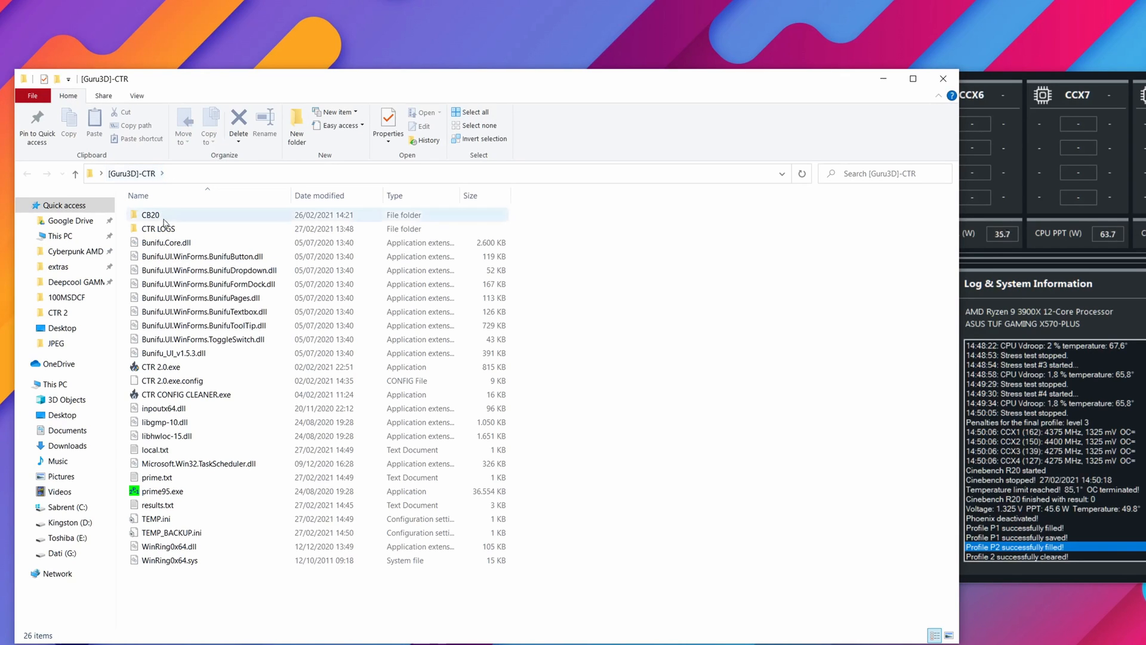
double_click(150, 214)
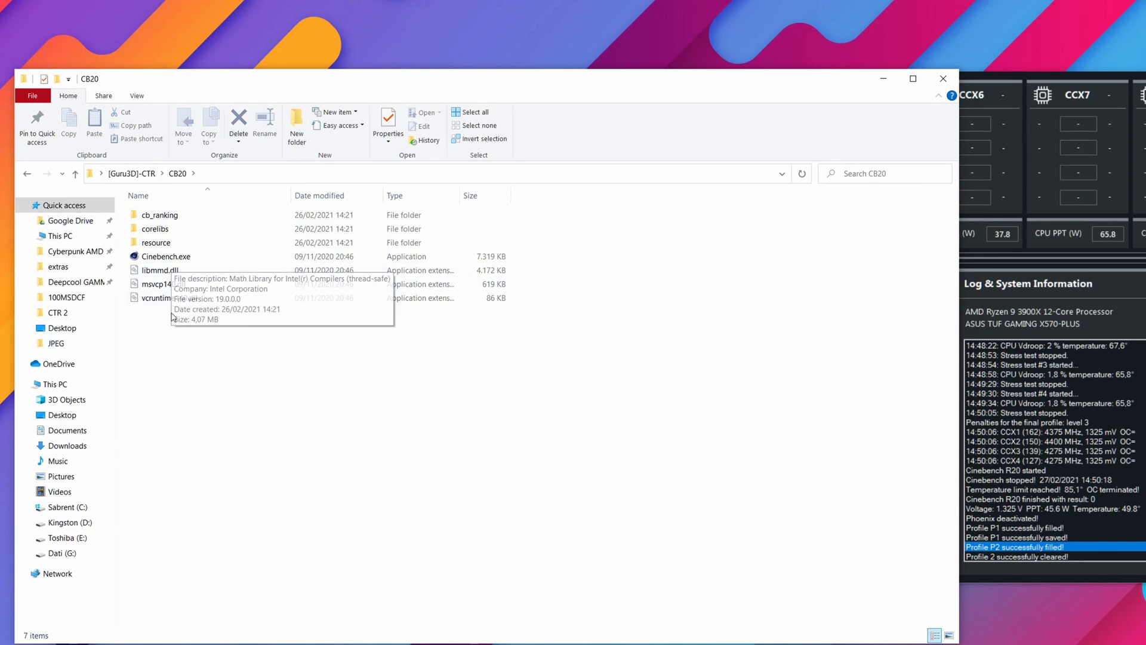
mouse_move(303, 457)
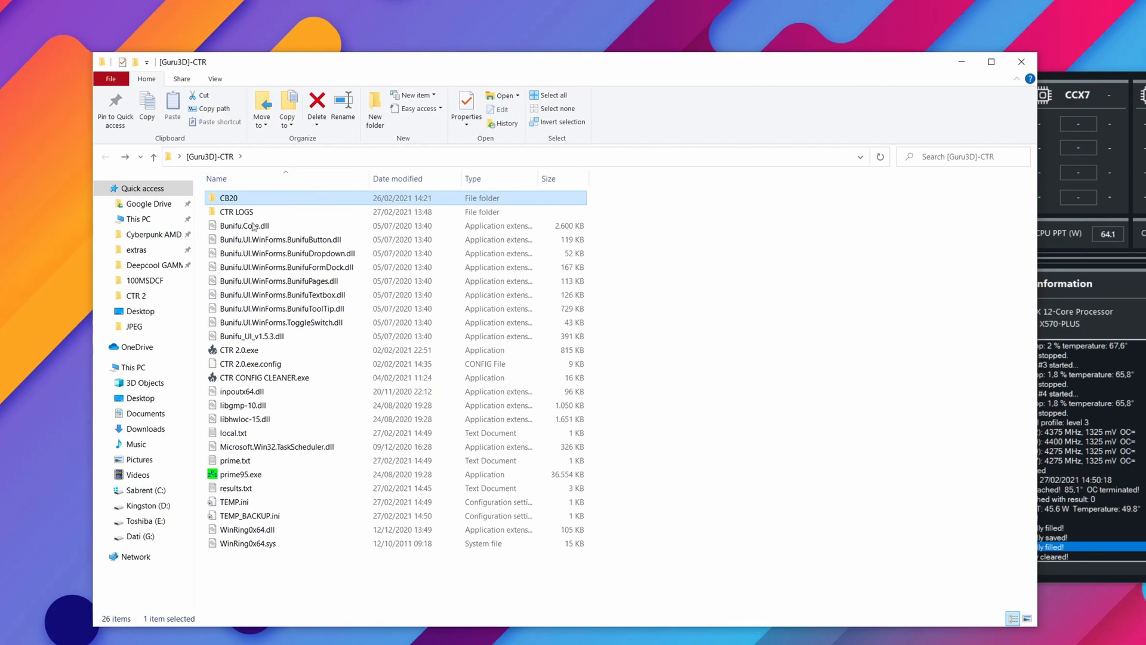
left_click(241, 475)
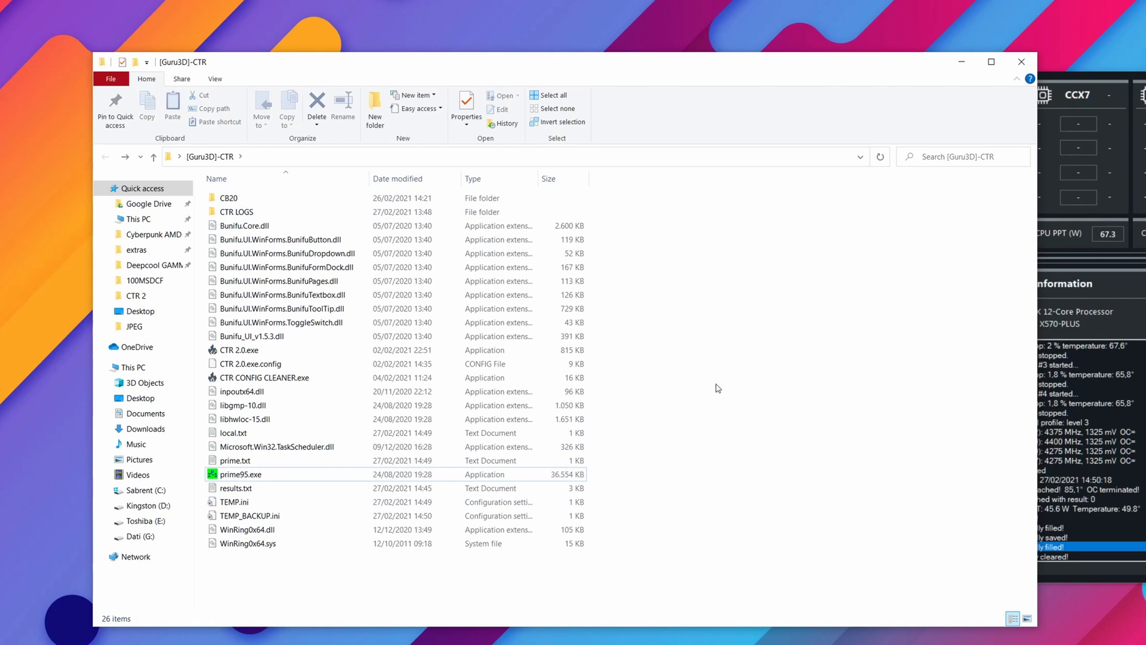
mouse_move(627, 398)
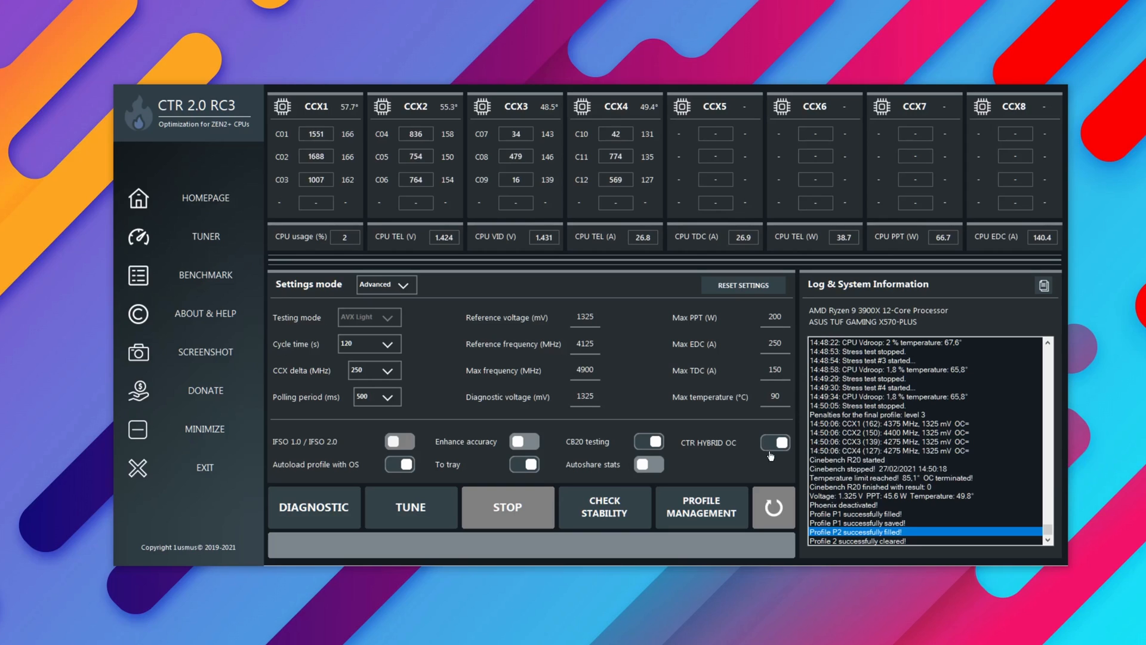
mouse_move(717, 451)
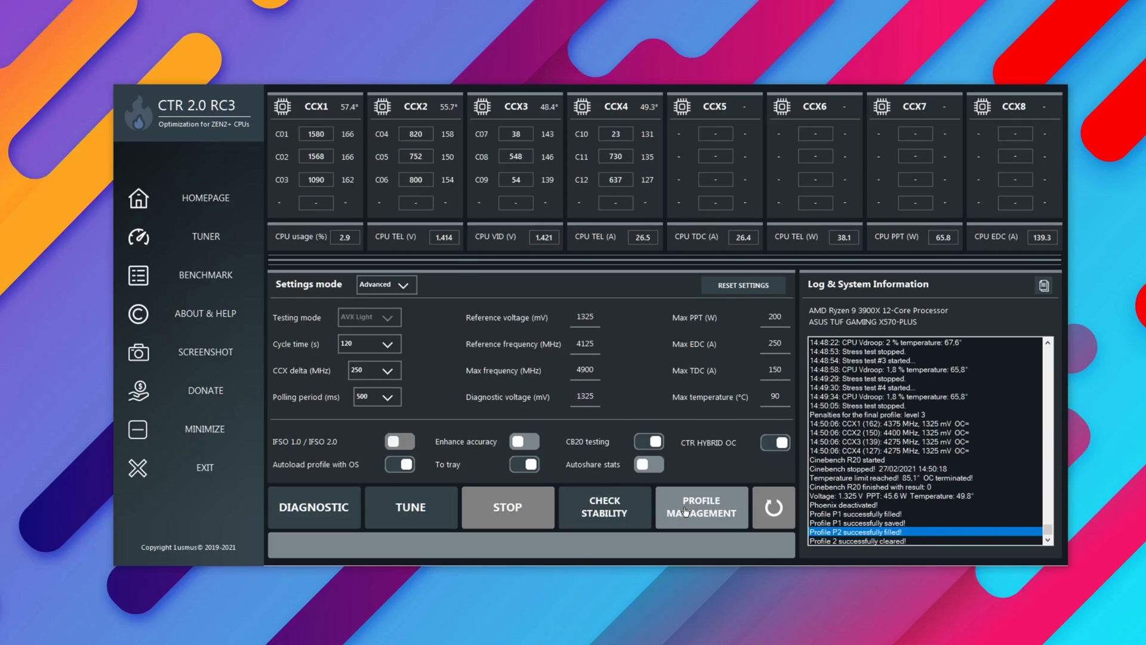
- Open Profile Management to review the P0, P1 and P2 profile values
left_click(700, 507)
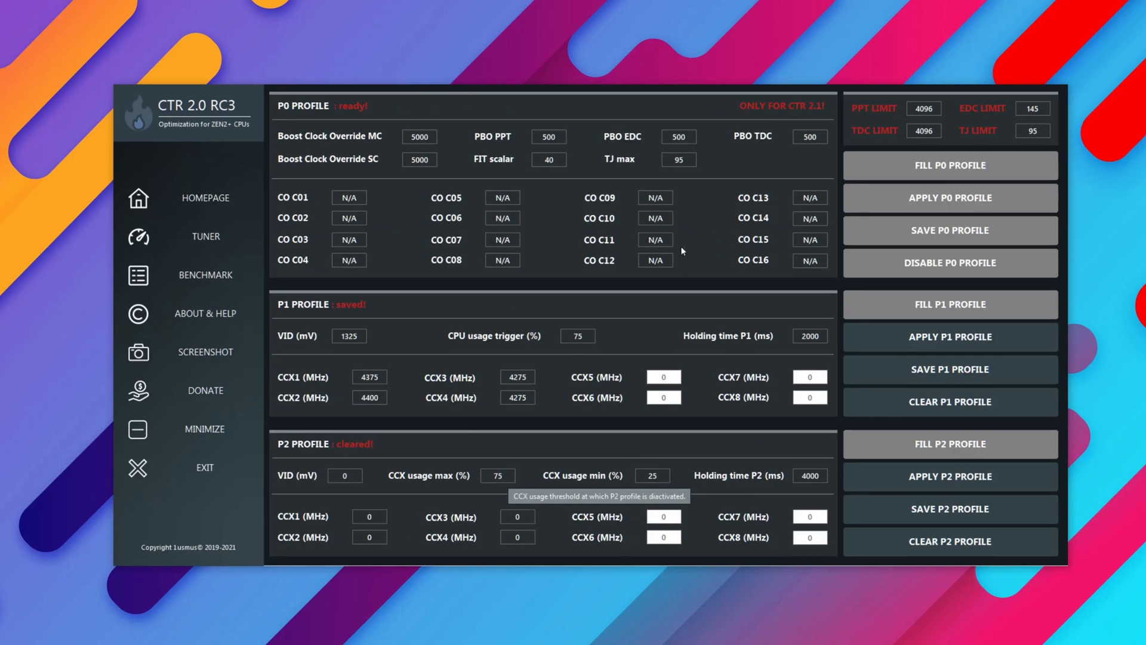
mouse_move(700, 334)
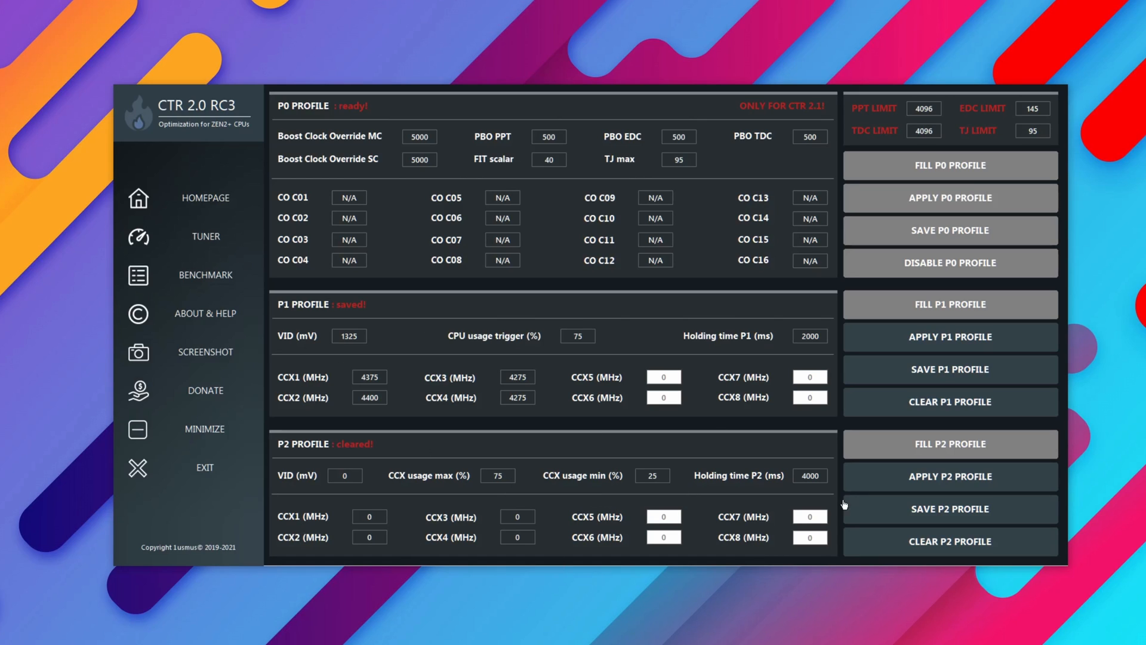
mouse_move(392, 444)
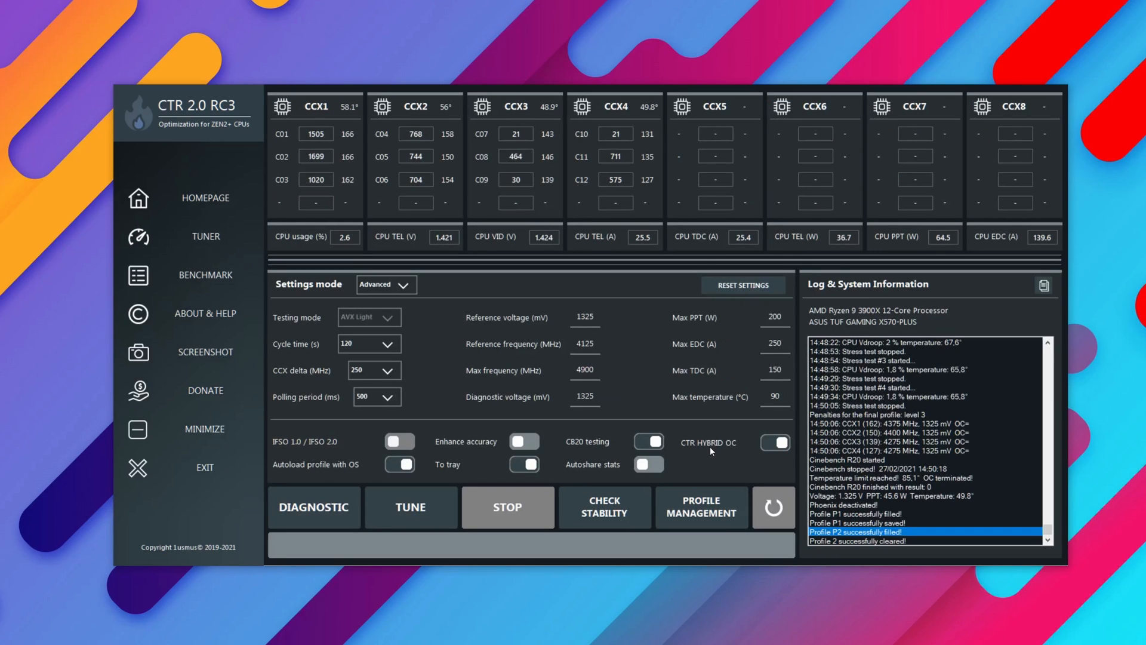
mouse_move(755, 451)
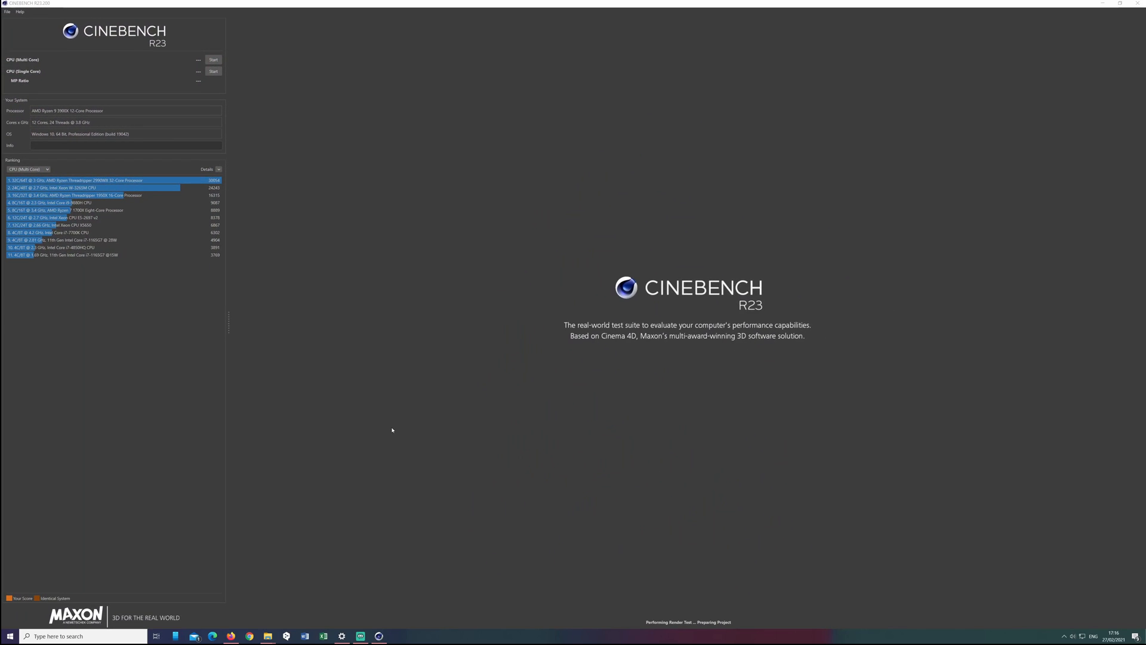
- Start Cinebench R23's CPU Multi Core render test
left_click(213, 59)
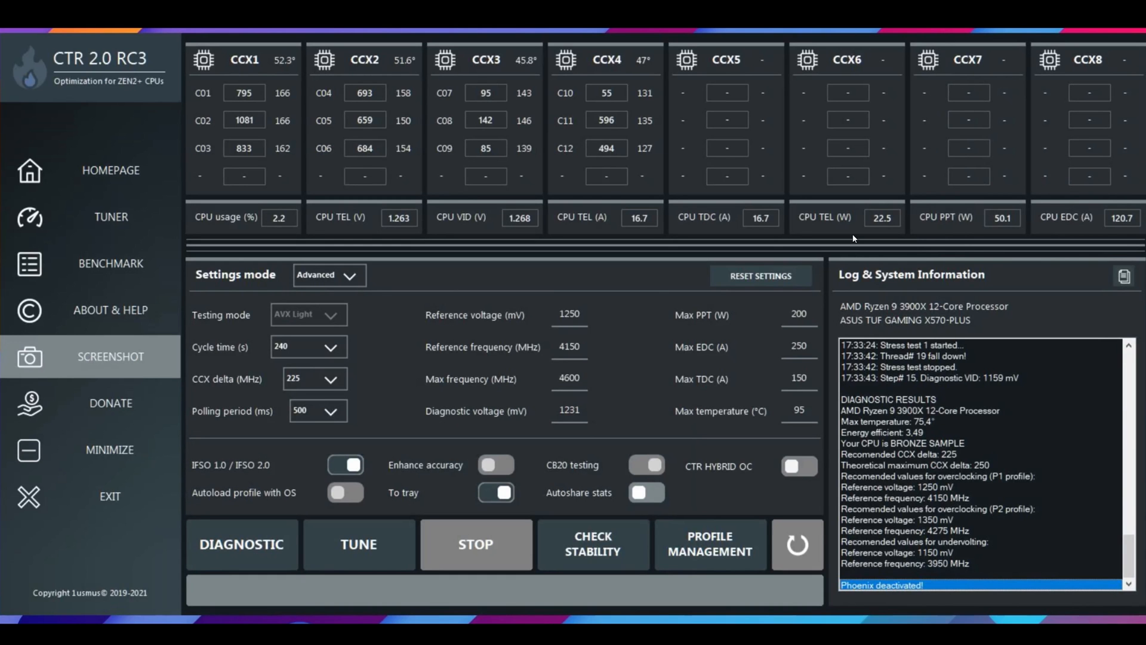
mouse_move(883, 461)
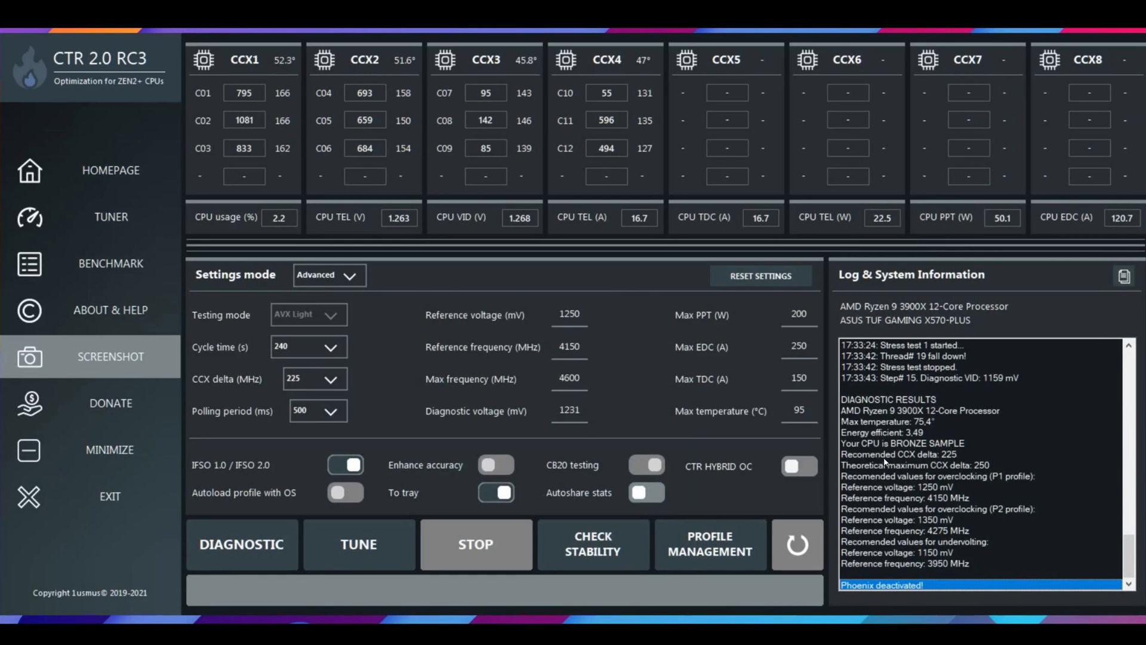
mouse_move(958, 413)
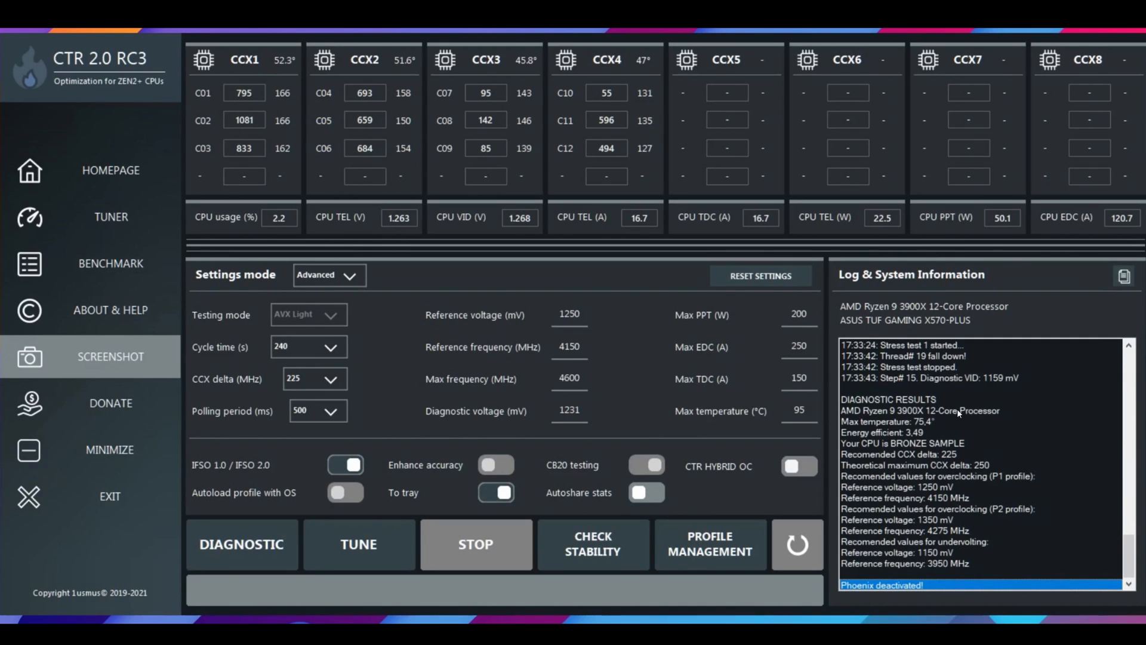
mouse_move(855, 410)
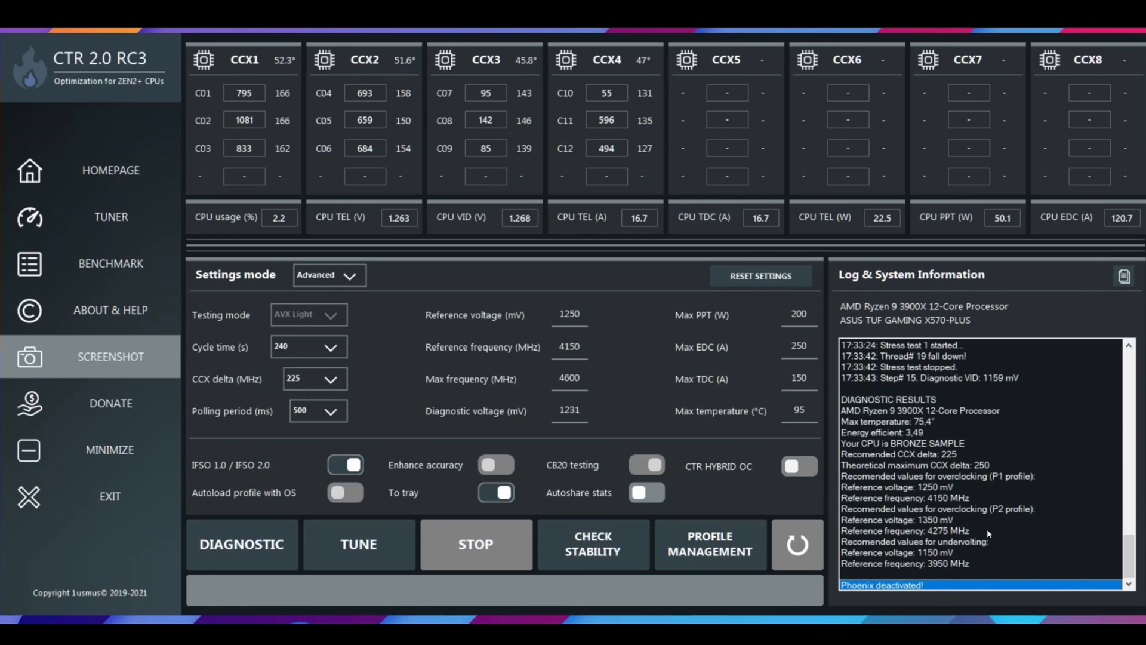
mouse_move(979, 518)
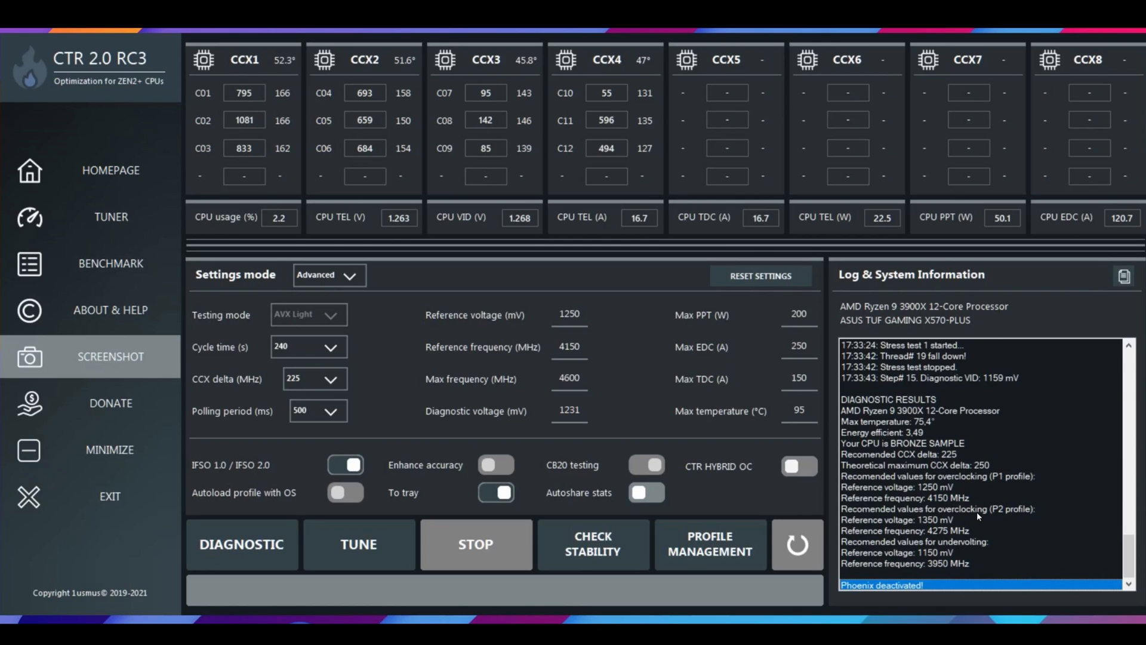
mouse_move(999, 507)
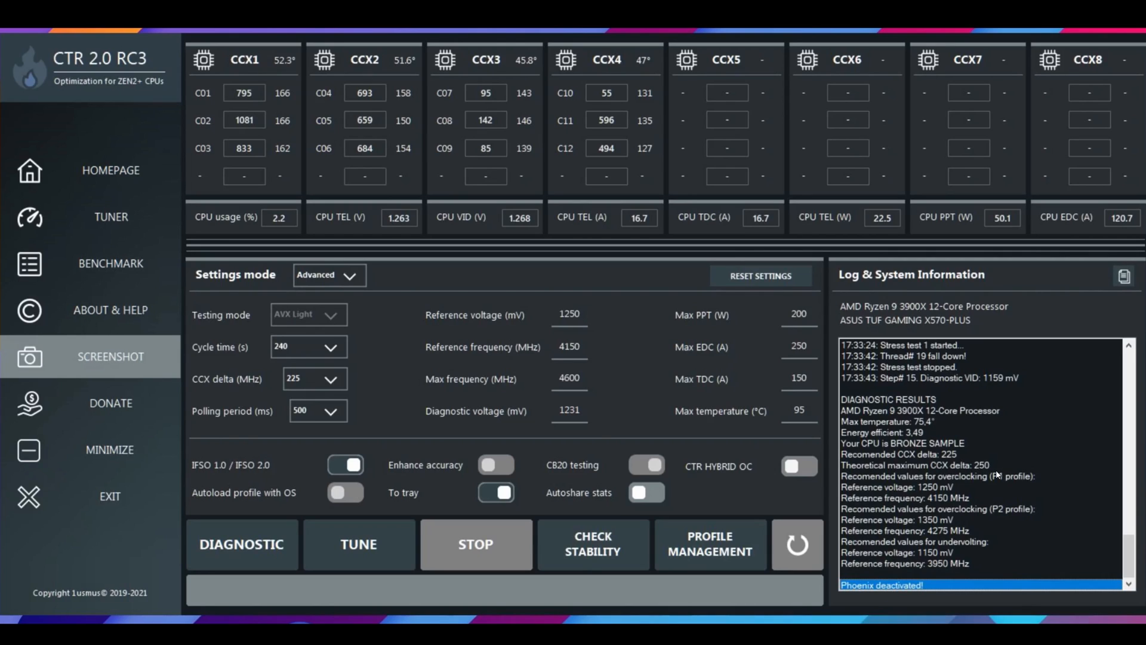
mouse_move(986, 493)
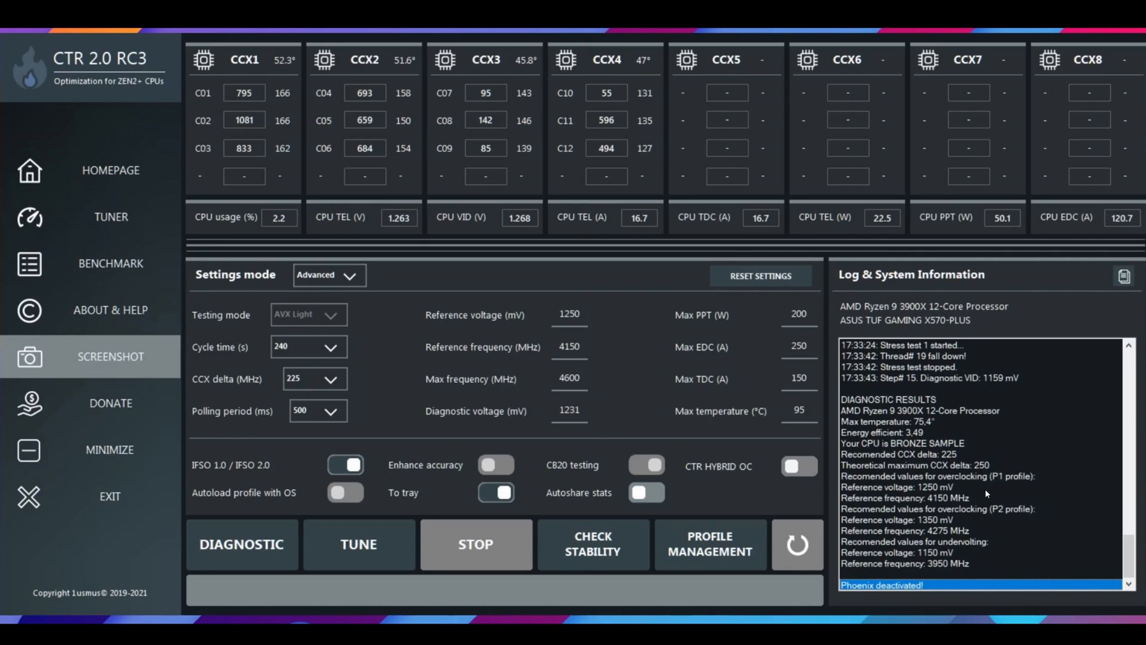
mouse_move(934, 481)
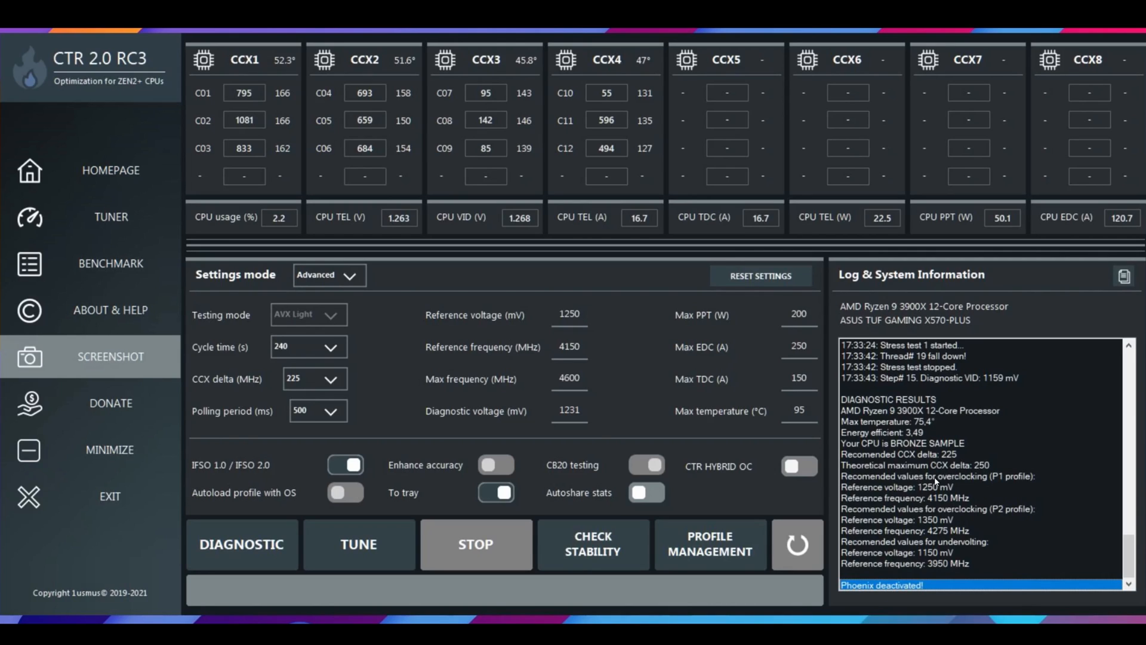
mouse_move(1019, 485)
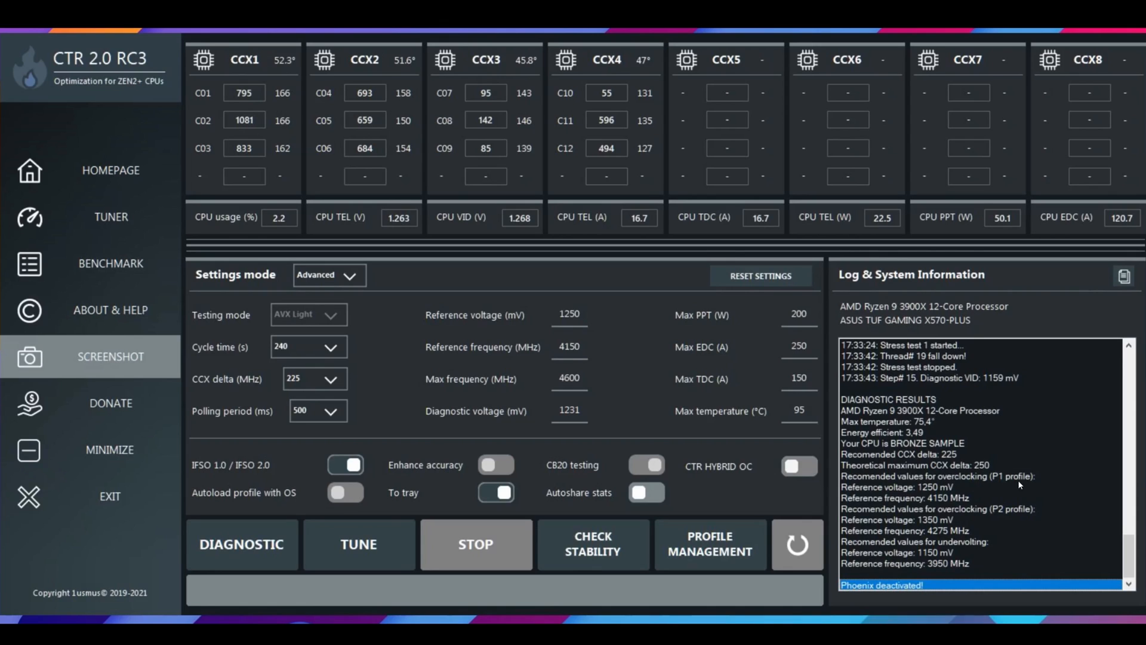
mouse_move(908, 514)
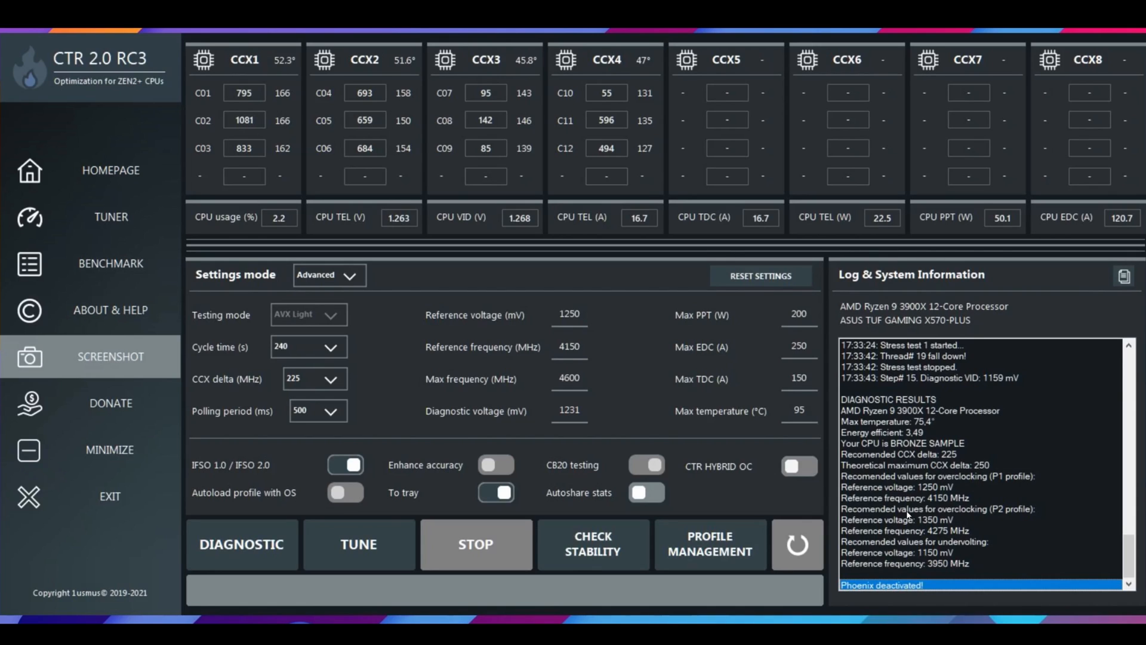
mouse_move(999, 515)
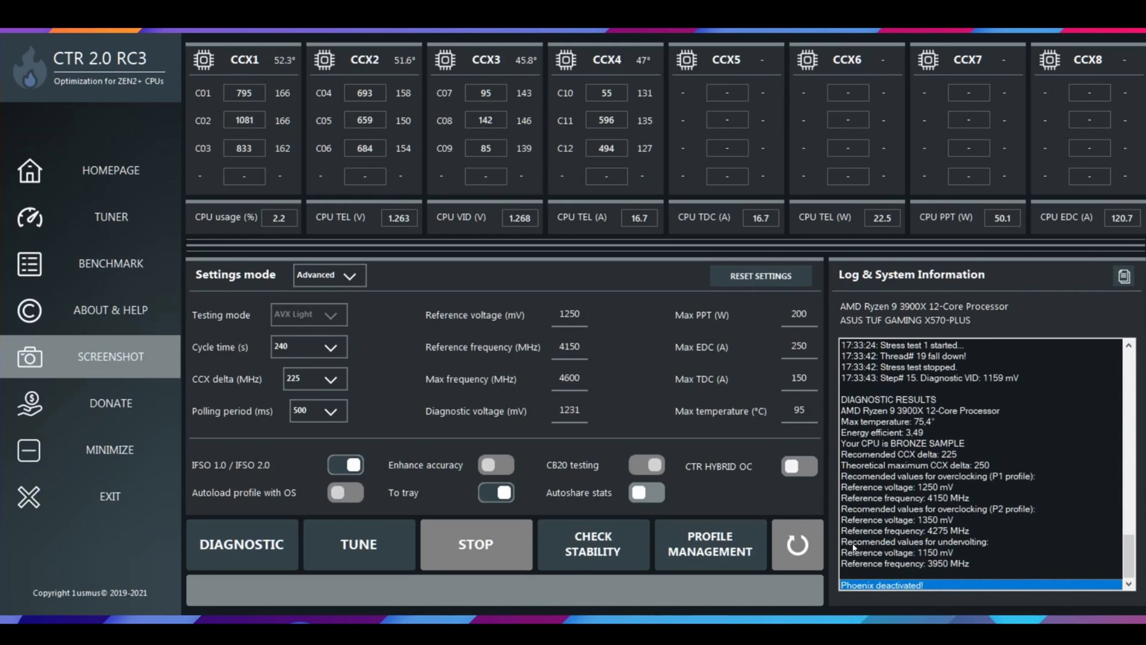
mouse_move(987, 549)
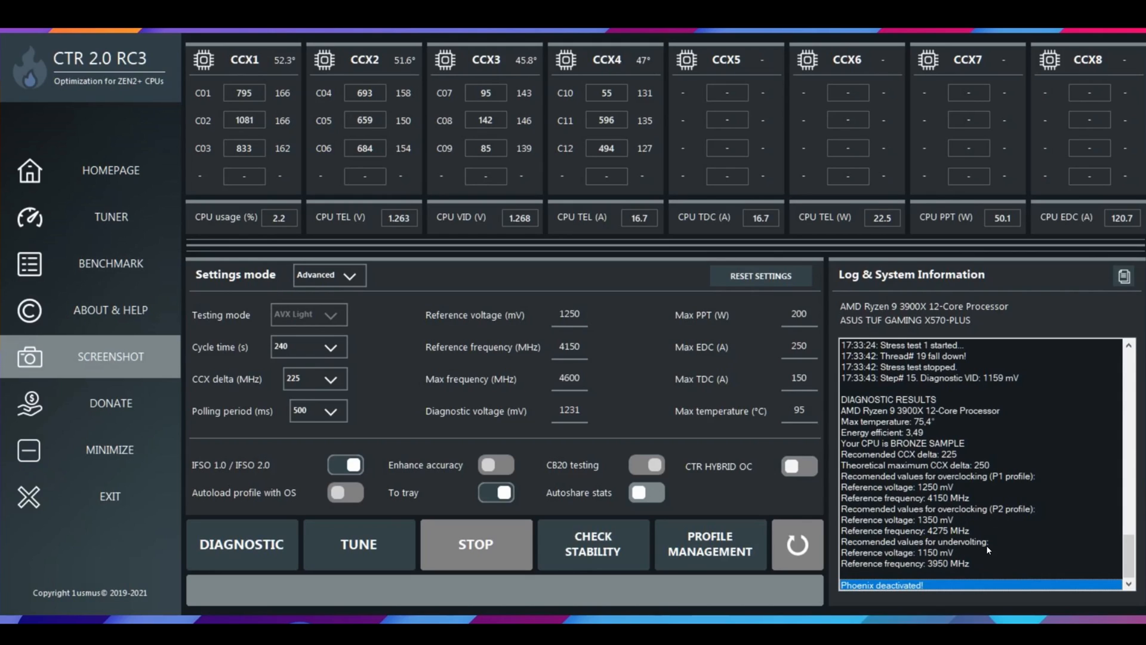
mouse_move(919, 563)
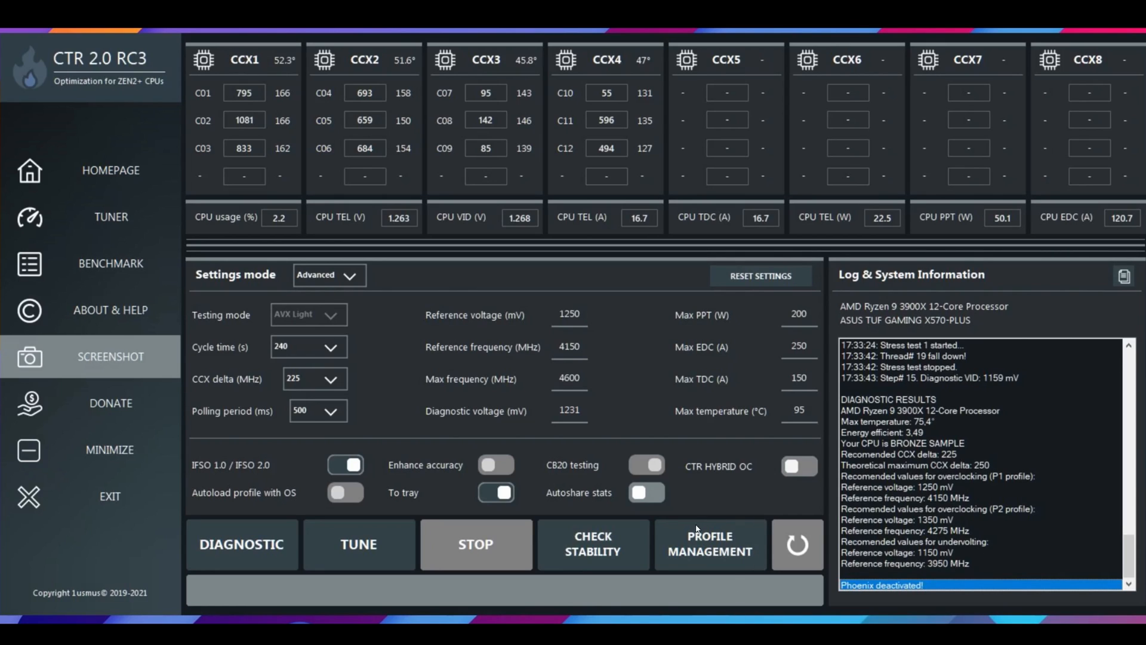
mouse_move(707, 473)
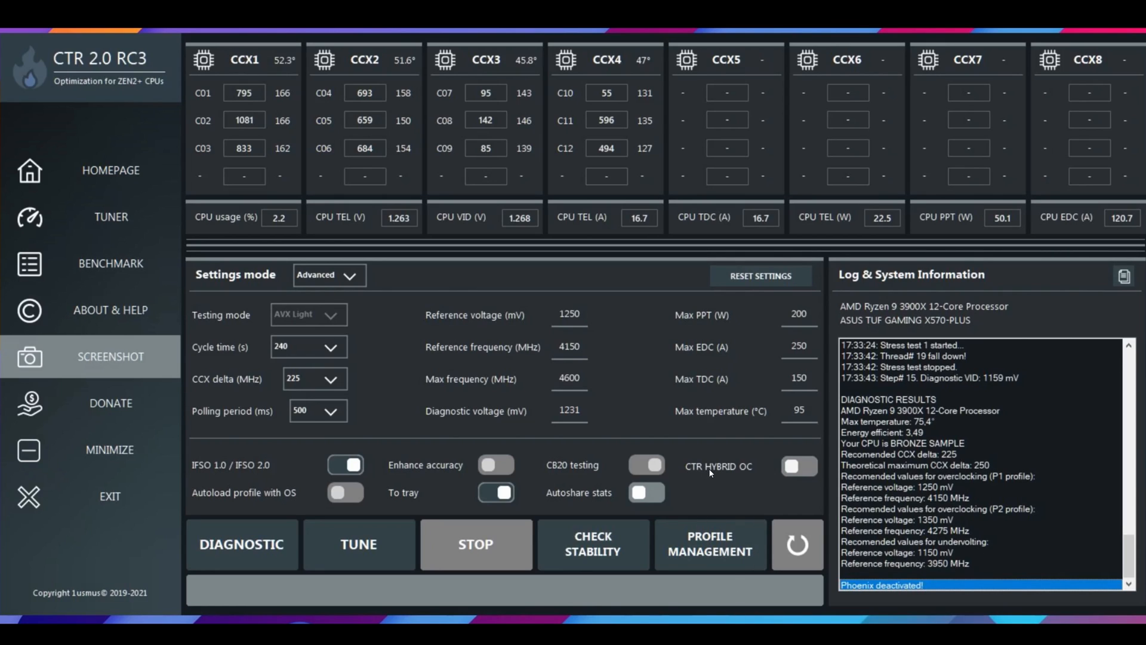
mouse_move(352, 332)
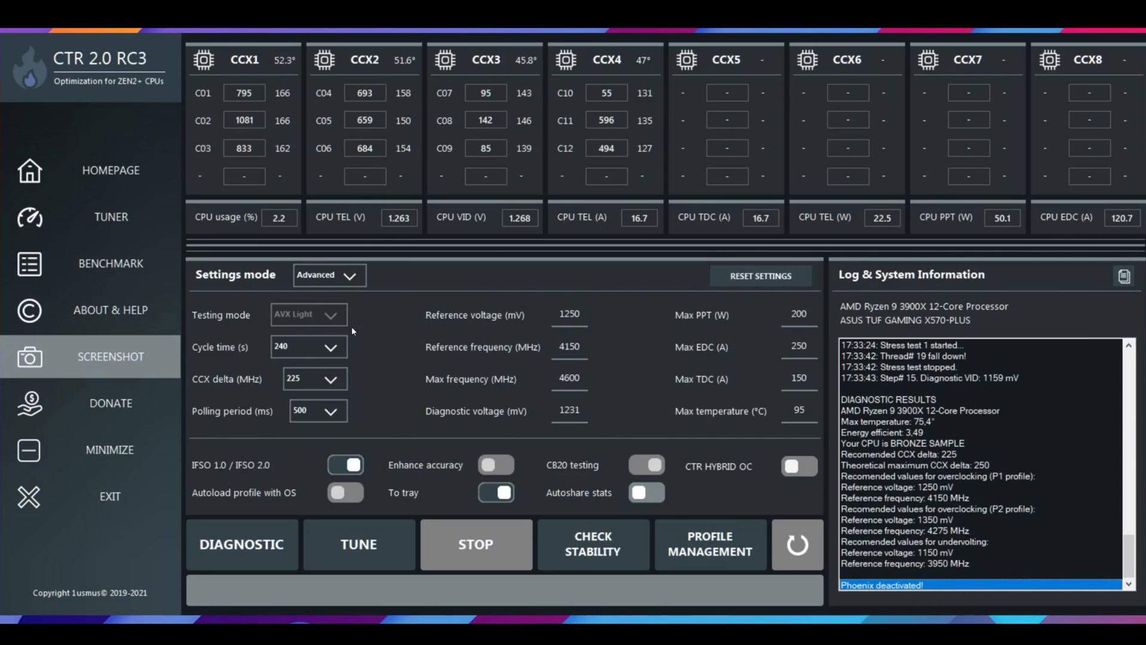
mouse_move(860, 336)
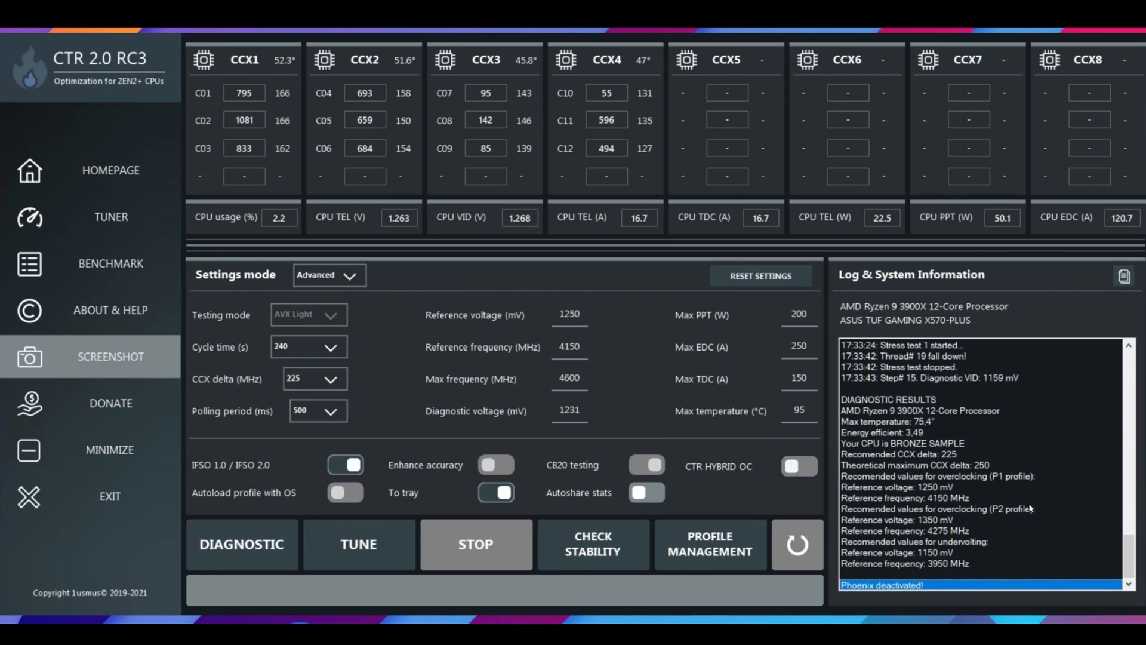
mouse_move(433, 320)
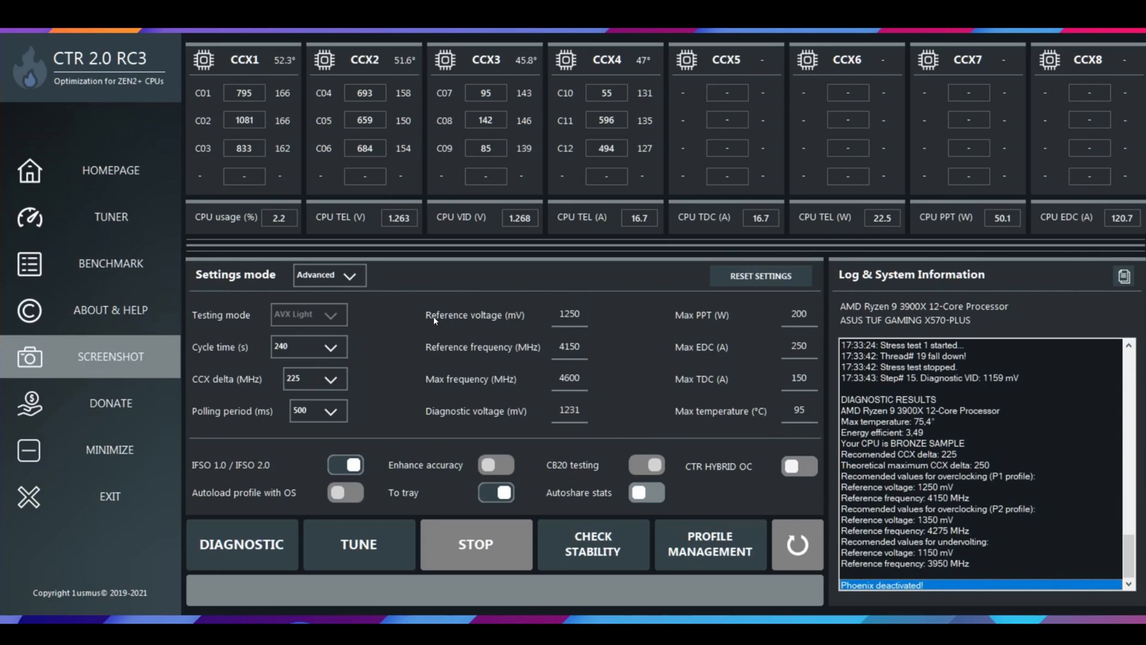
mouse_move(565, 326)
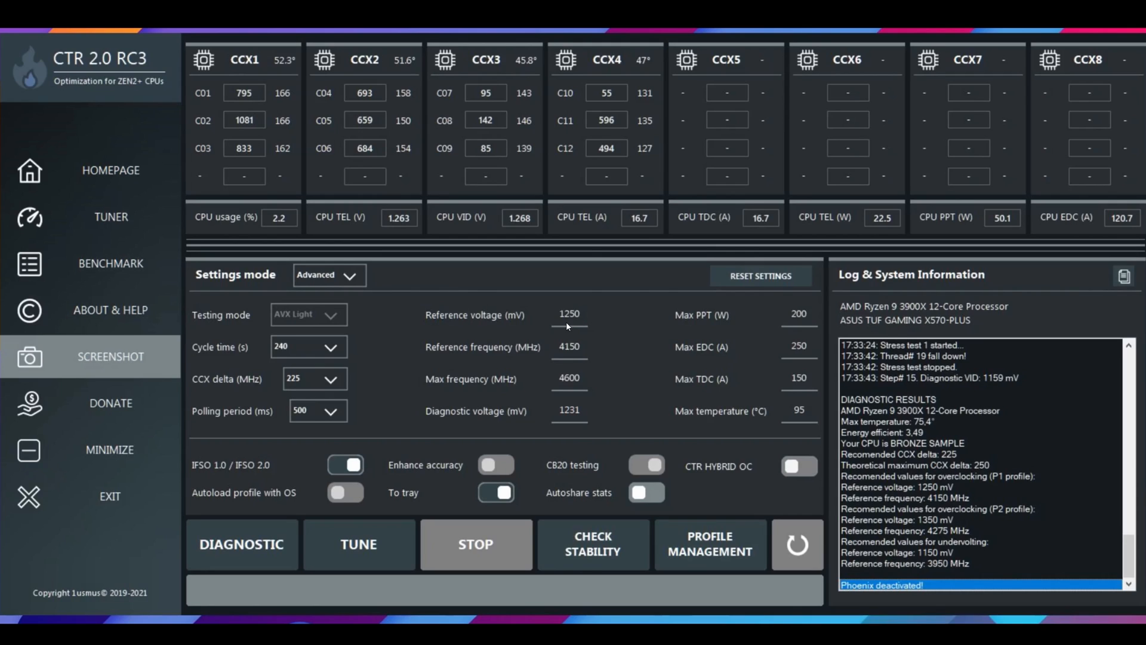
mouse_move(533, 349)
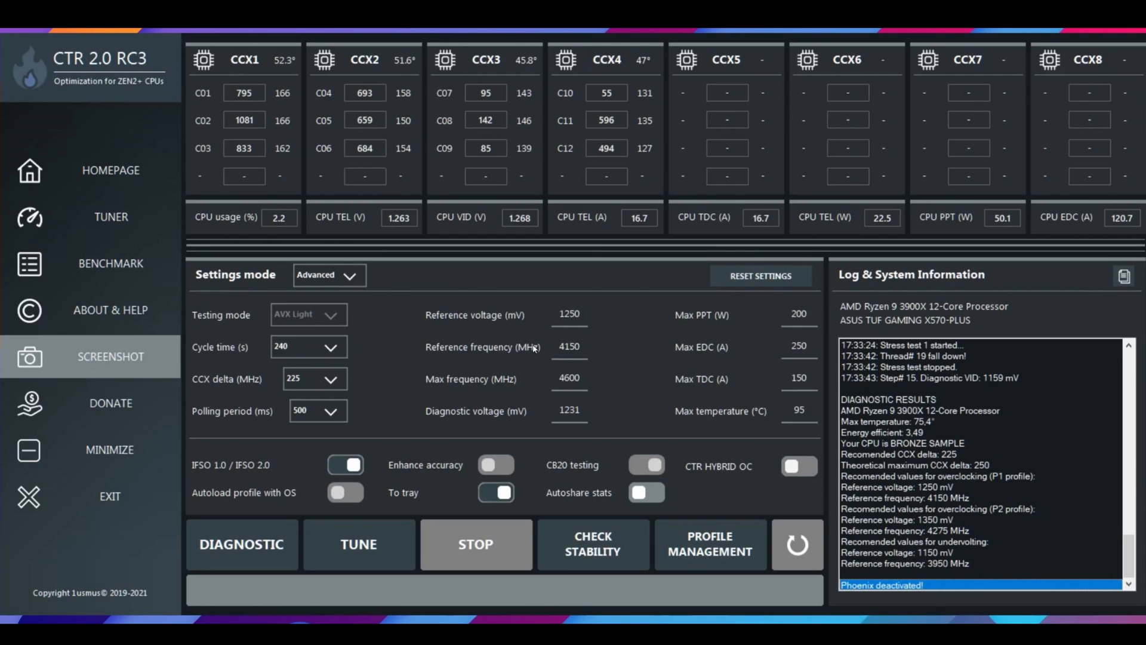
mouse_move(582, 359)
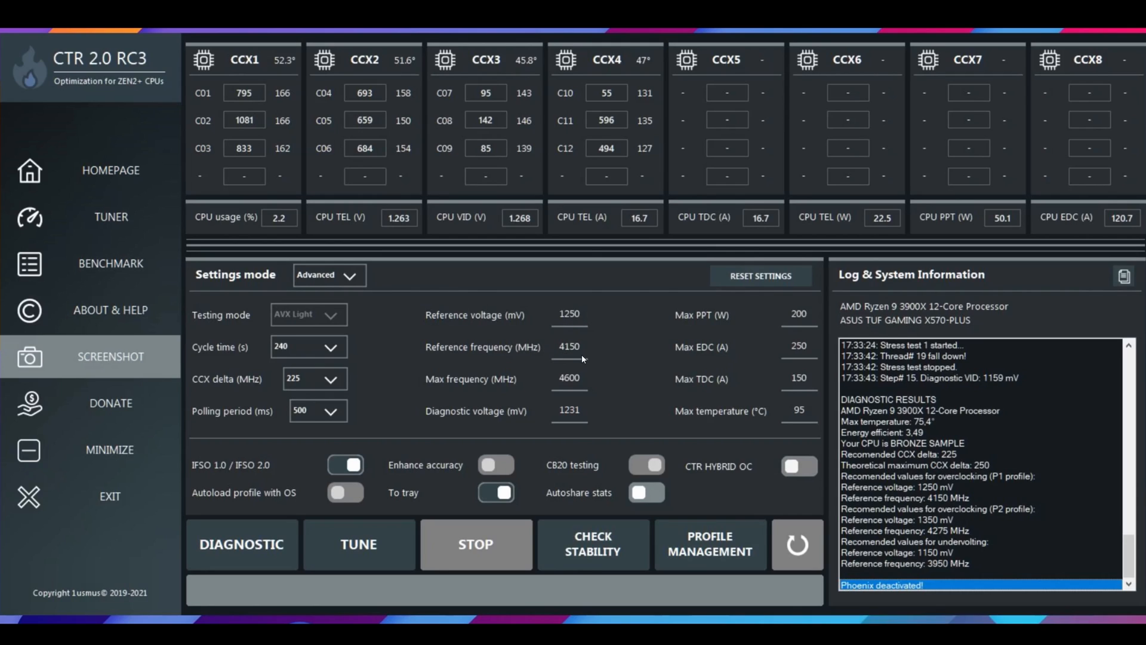
mouse_move(340, 260)
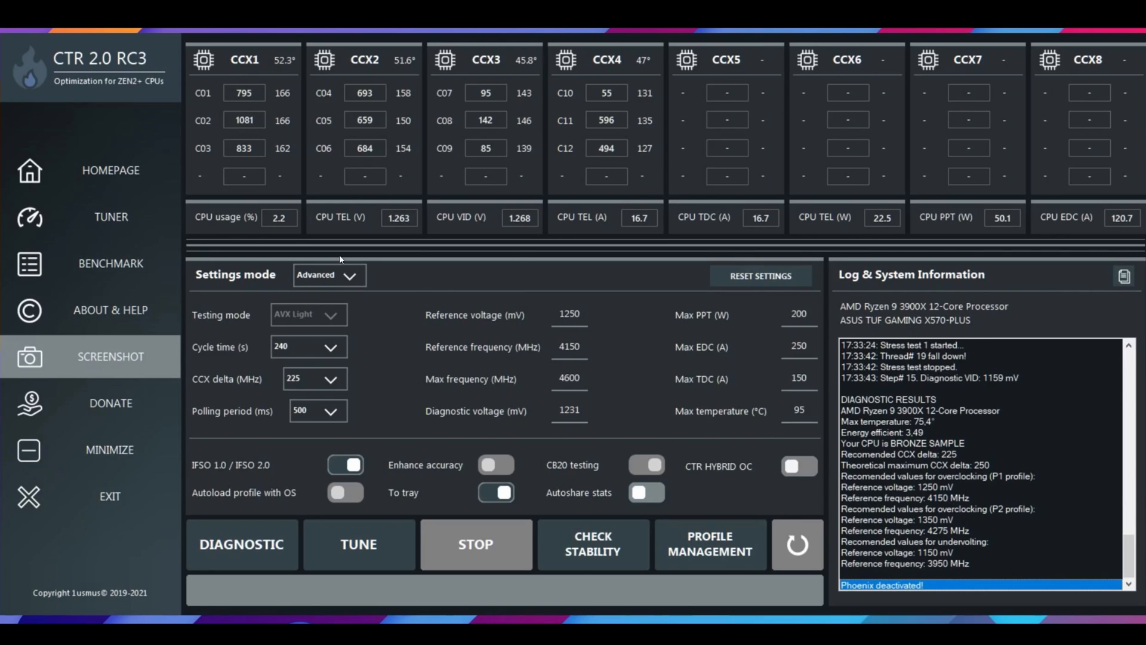
mouse_move(371, 553)
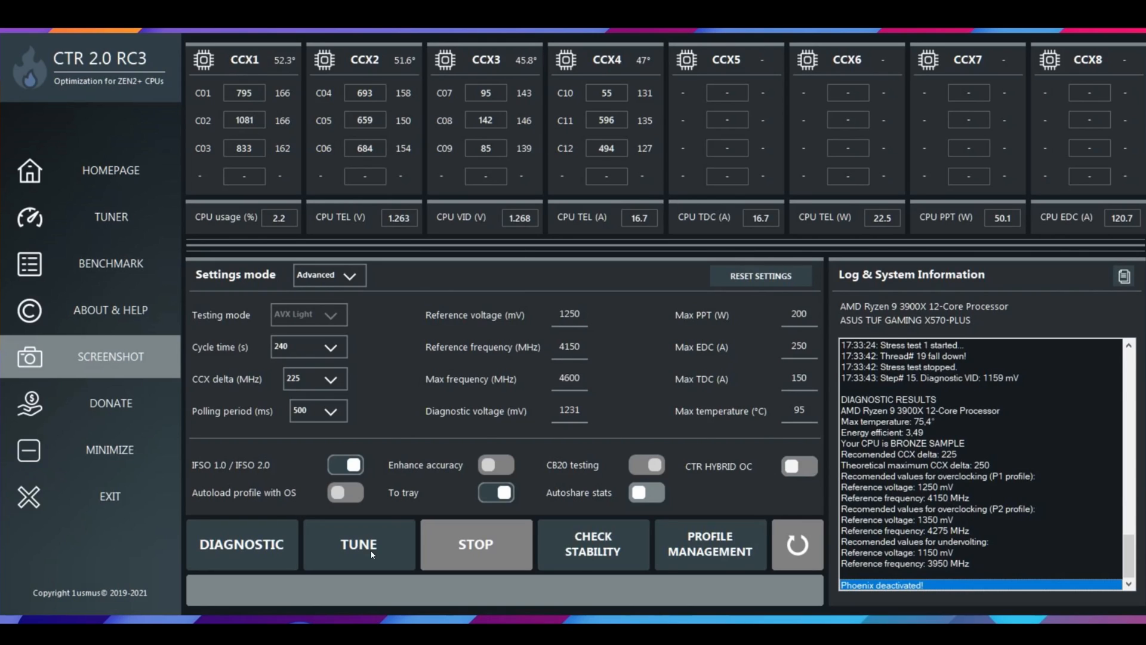
mouse_move(400, 403)
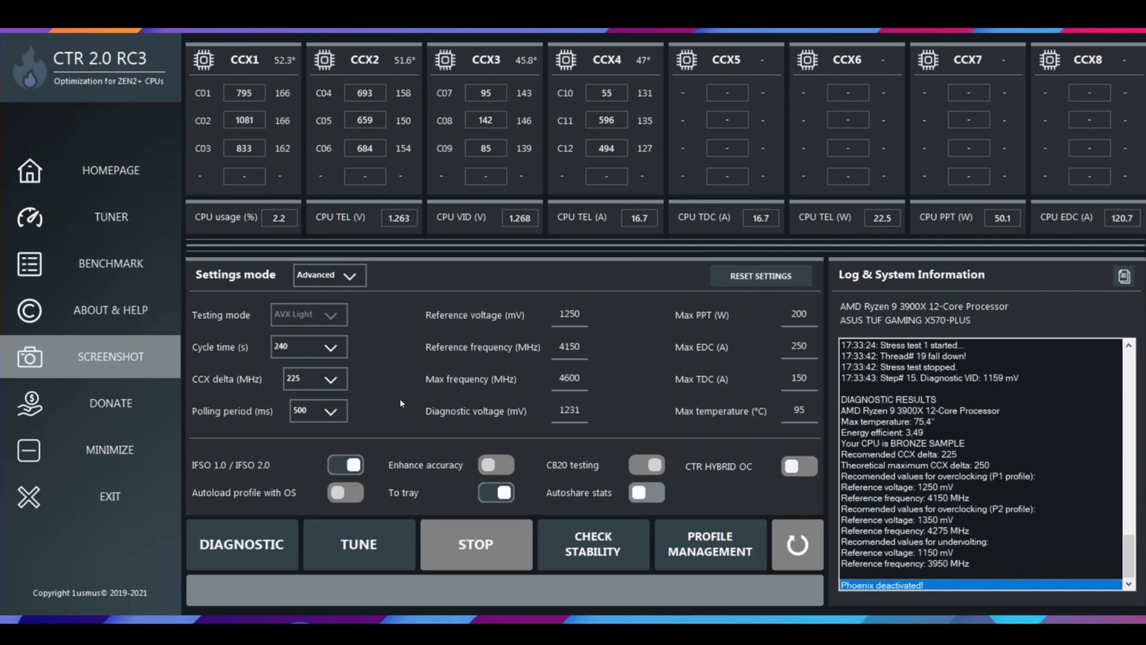
mouse_move(393, 528)
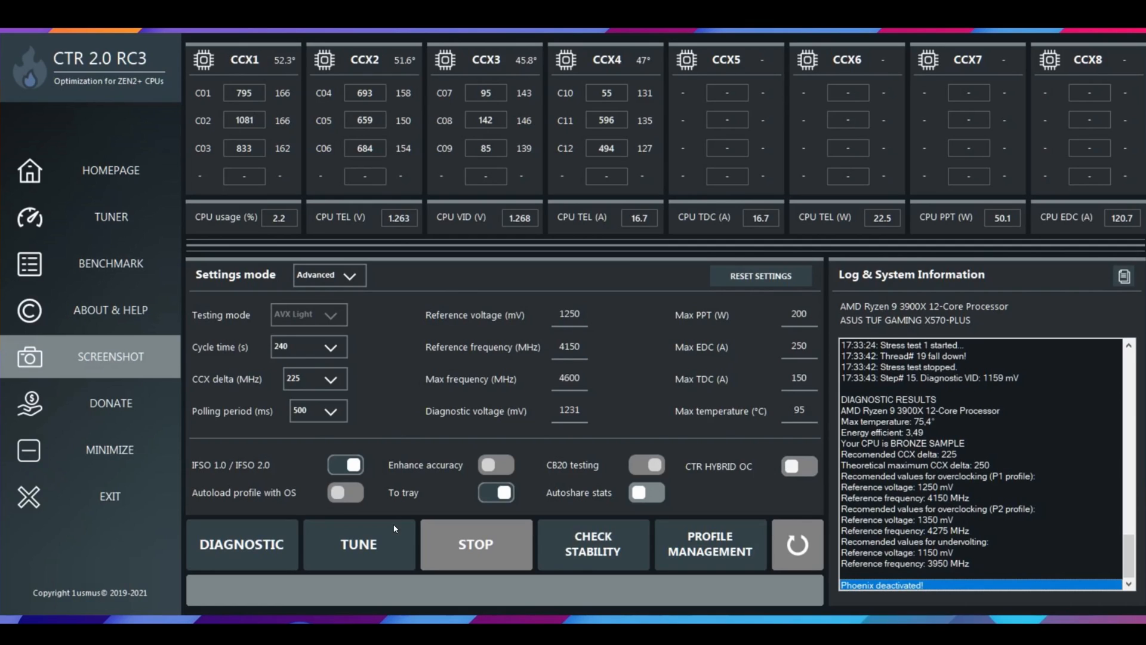
mouse_move(460, 472)
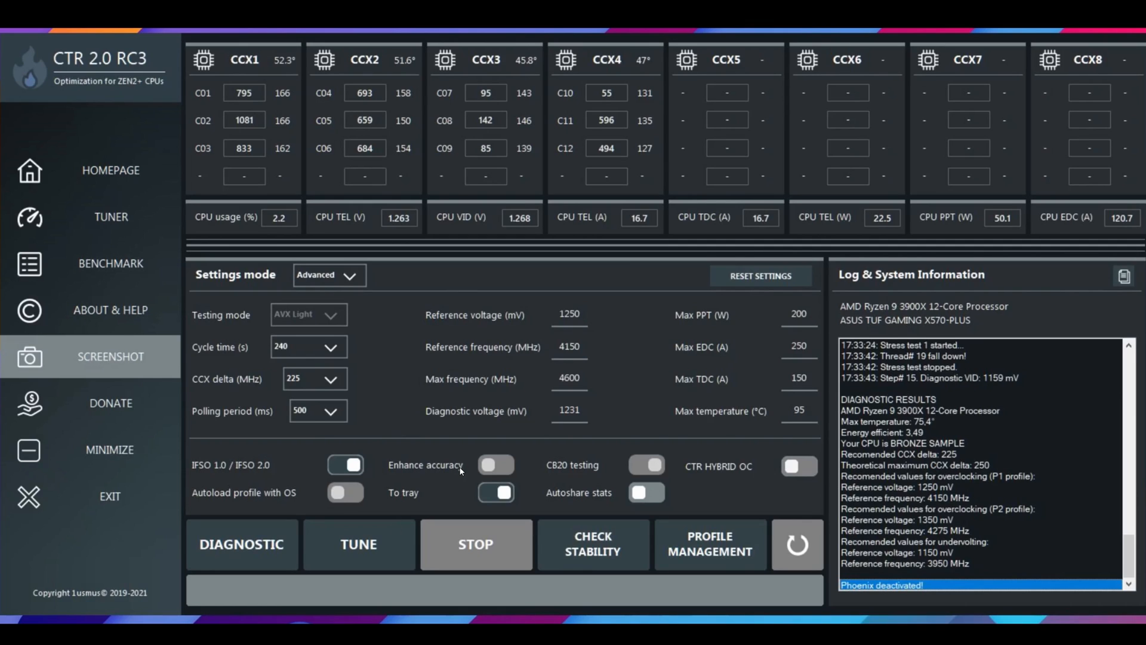
left_click(108, 265)
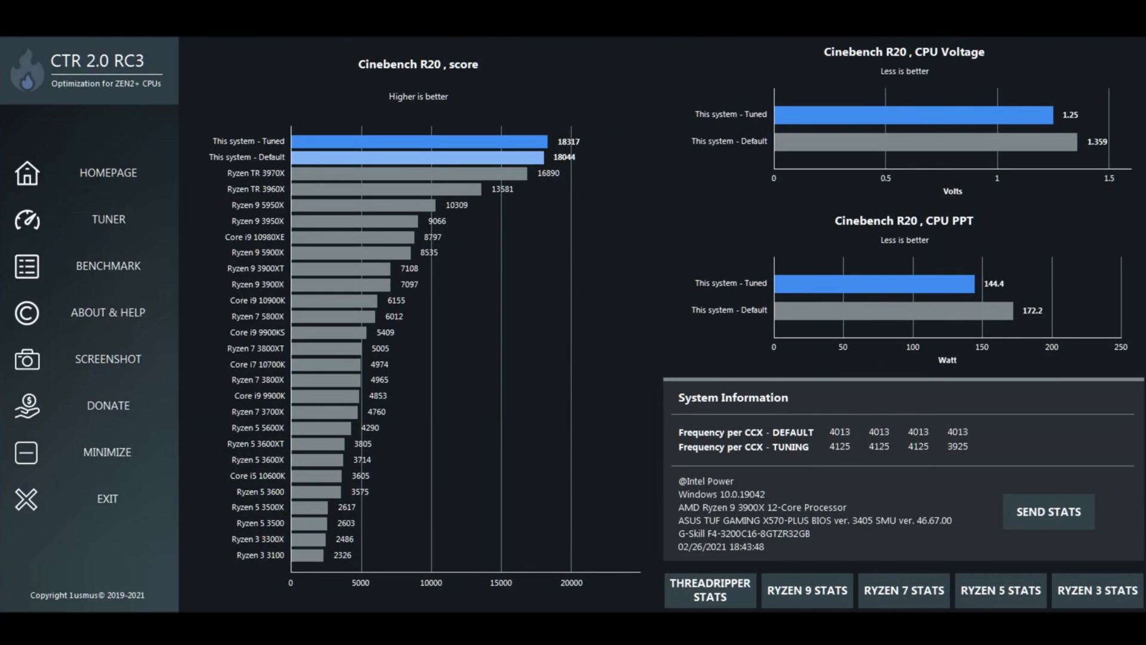
mouse_move(609, 115)
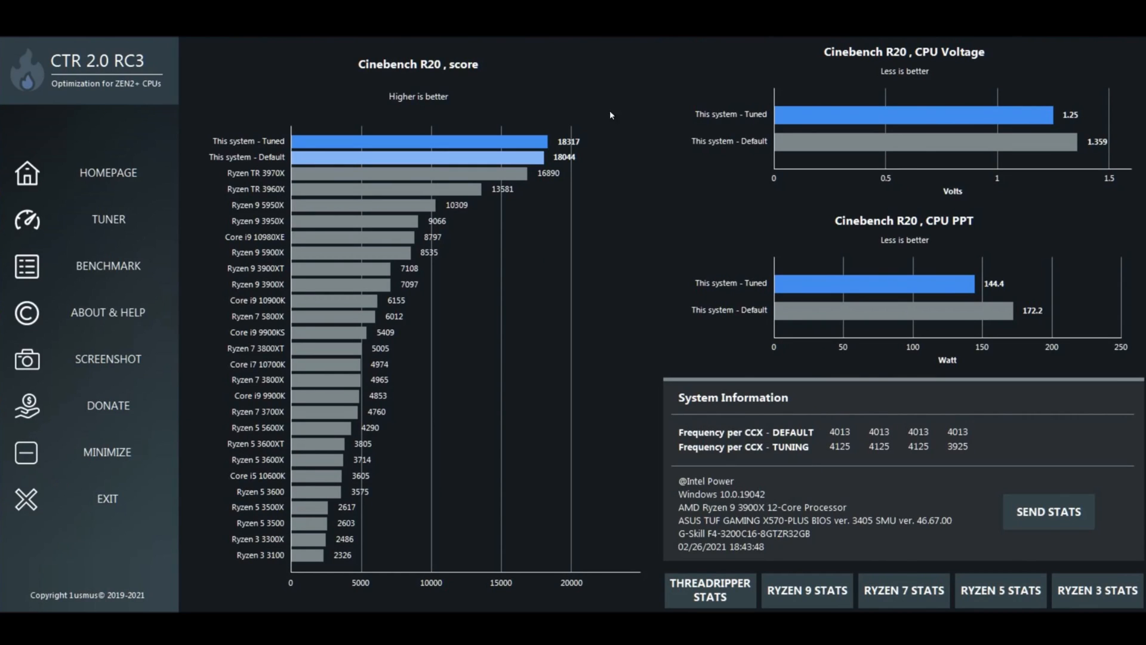
mouse_move(388, 71)
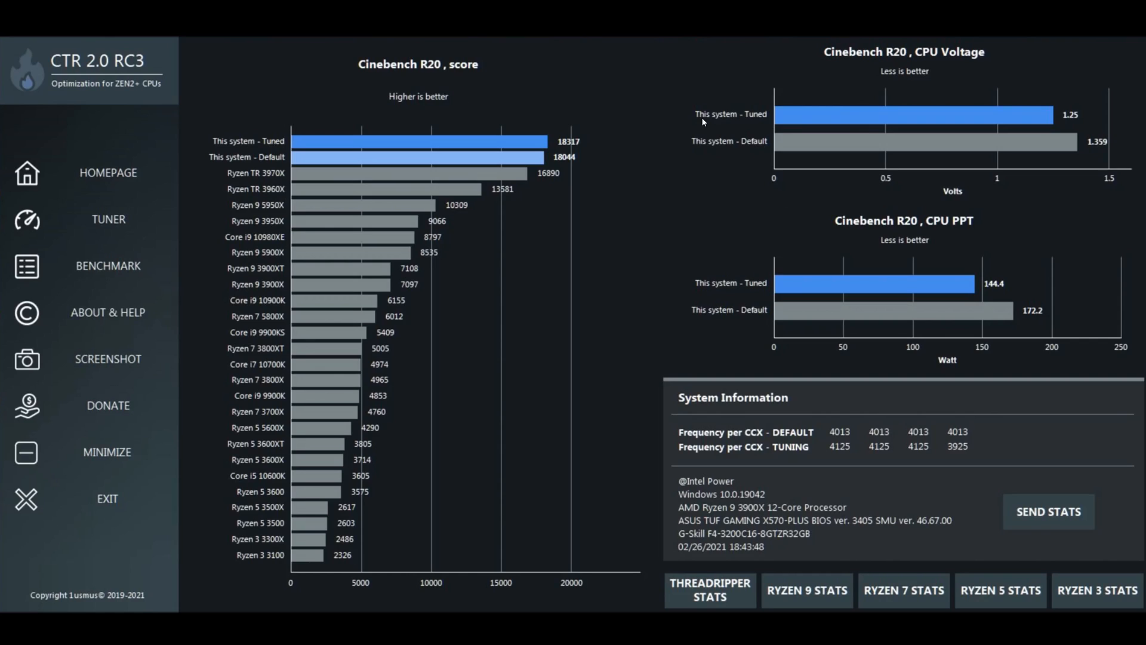
mouse_move(728, 117)
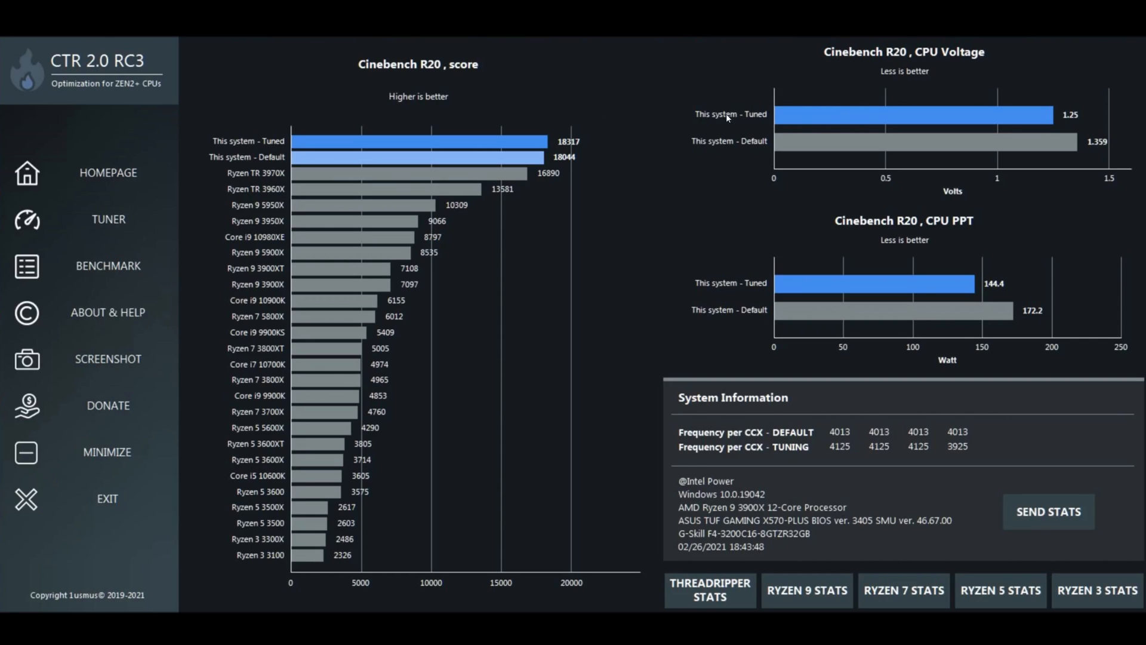
mouse_move(604, 178)
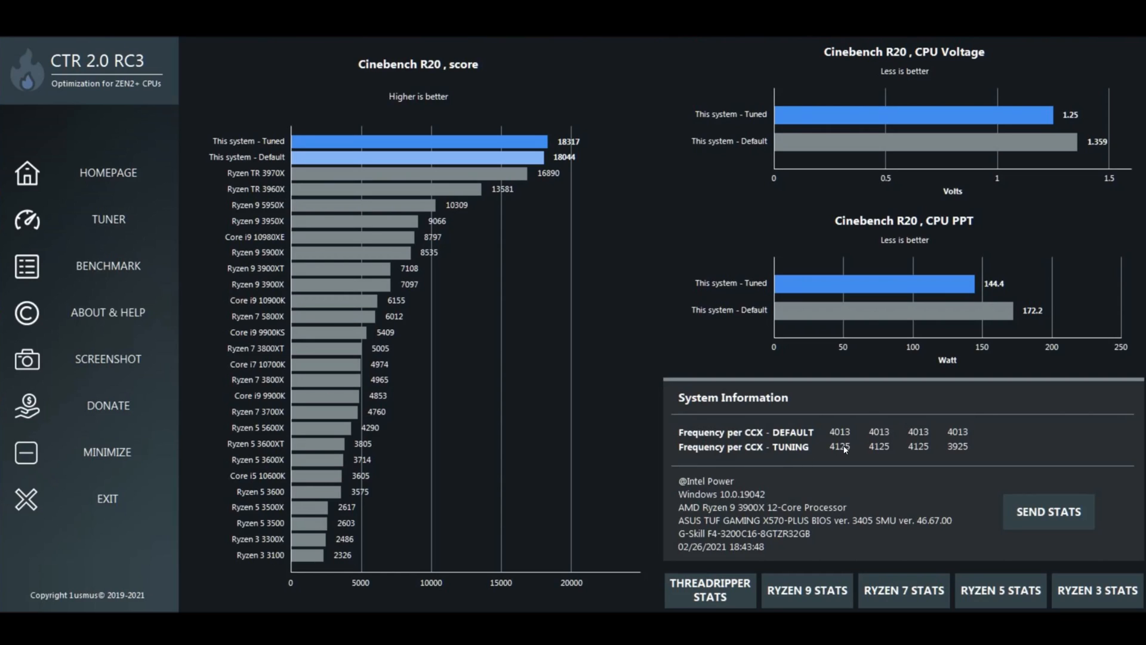
mouse_move(761, 459)
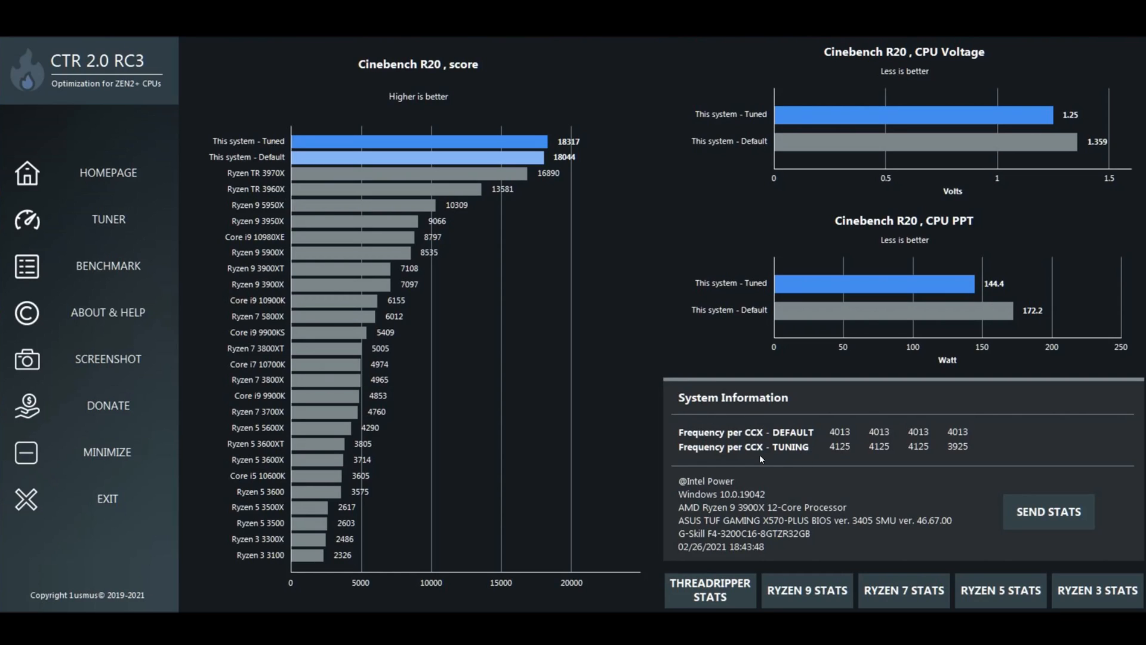
mouse_move(799, 429)
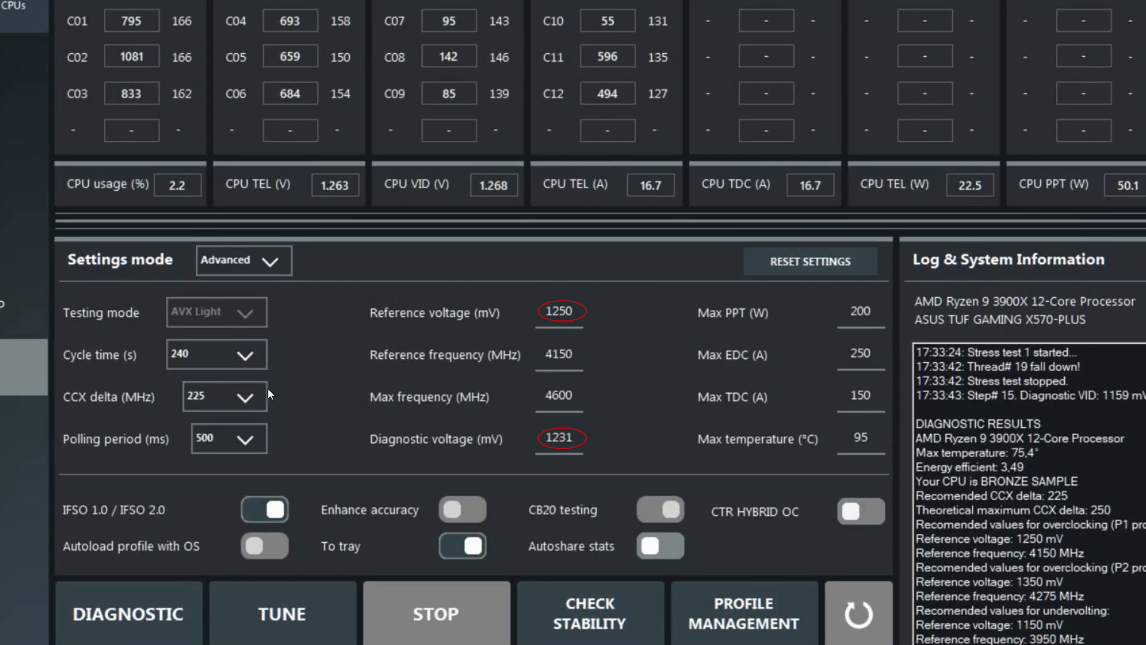
mouse_move(575, 452)
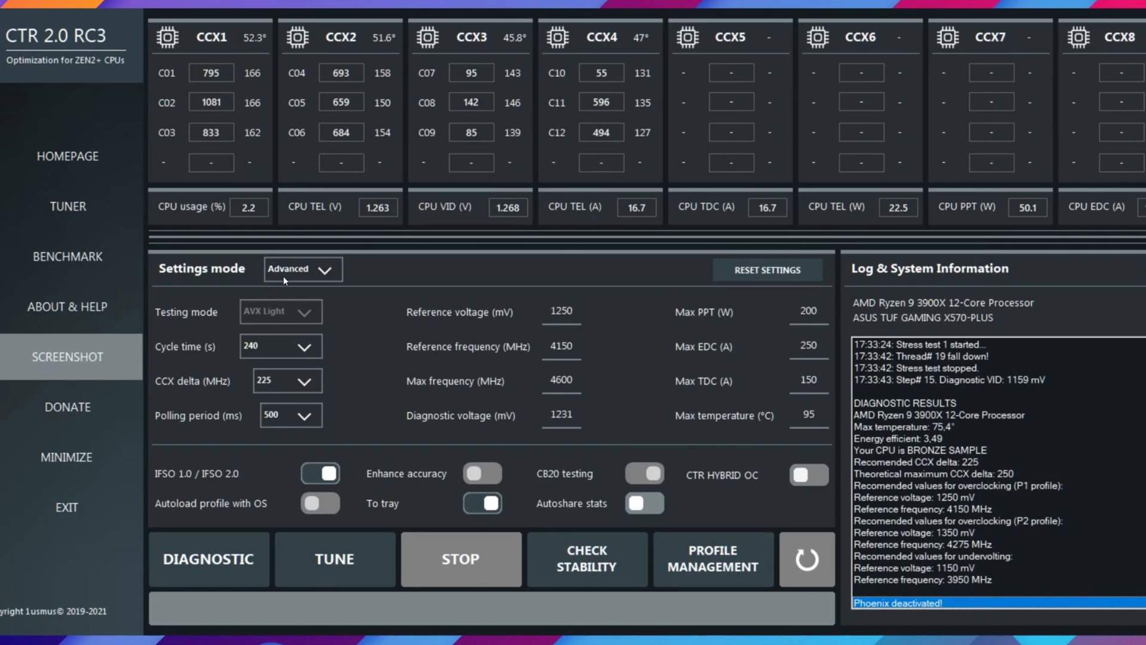
mouse_move(258, 283)
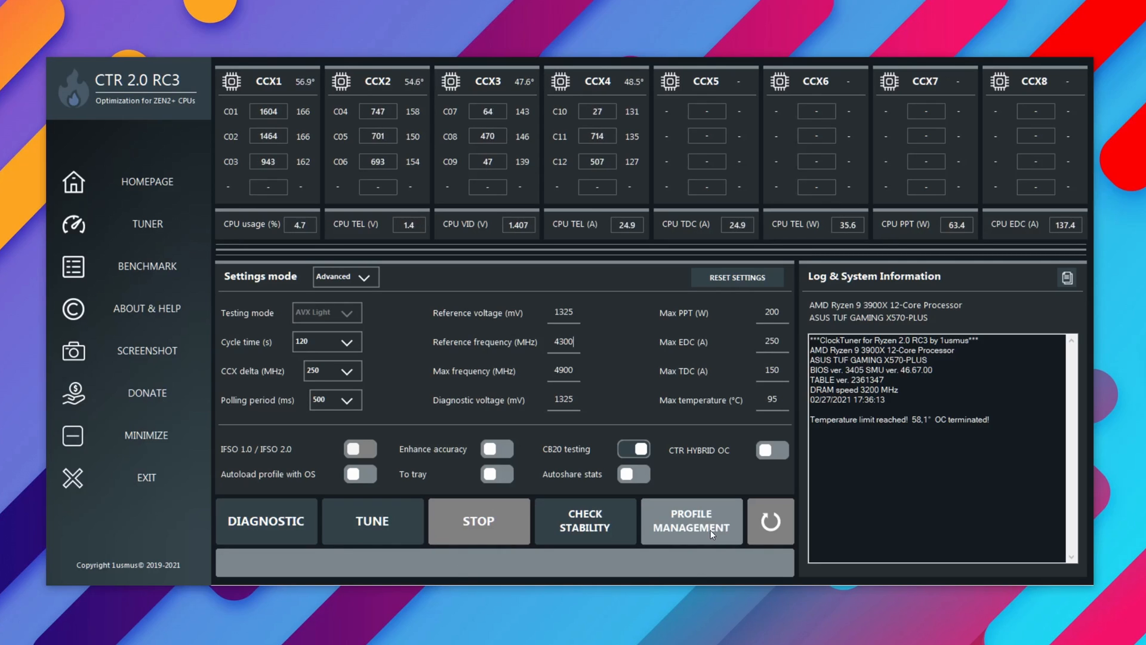
mouse_move(706, 534)
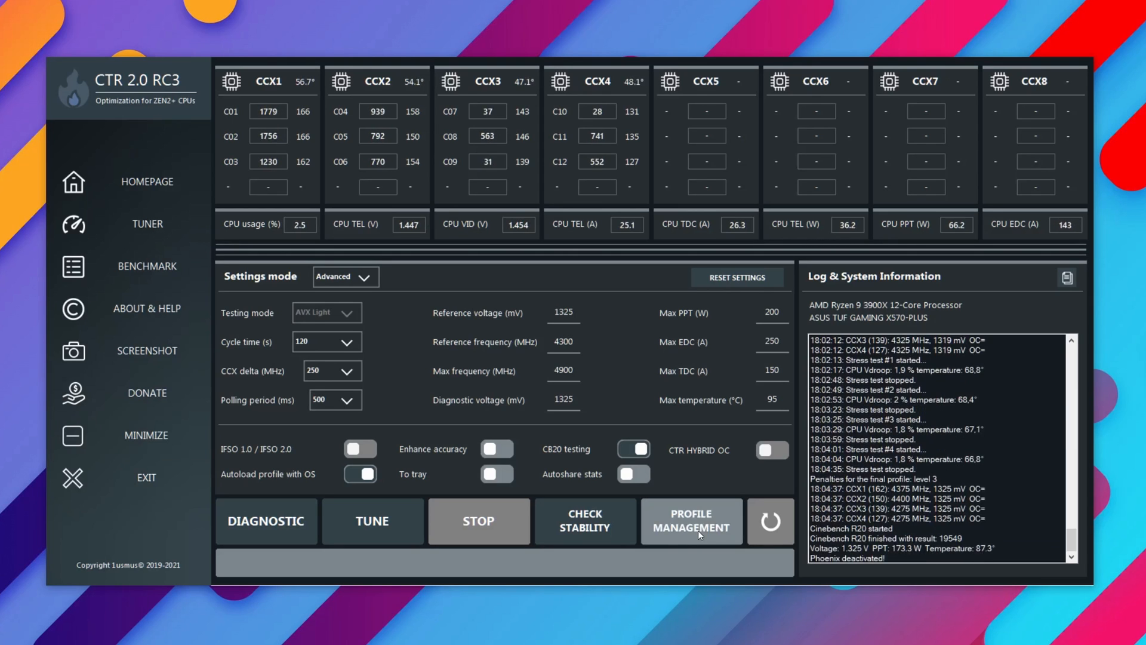
- Open Profile Management for the 1325 mV tuning results
left_click(690, 521)
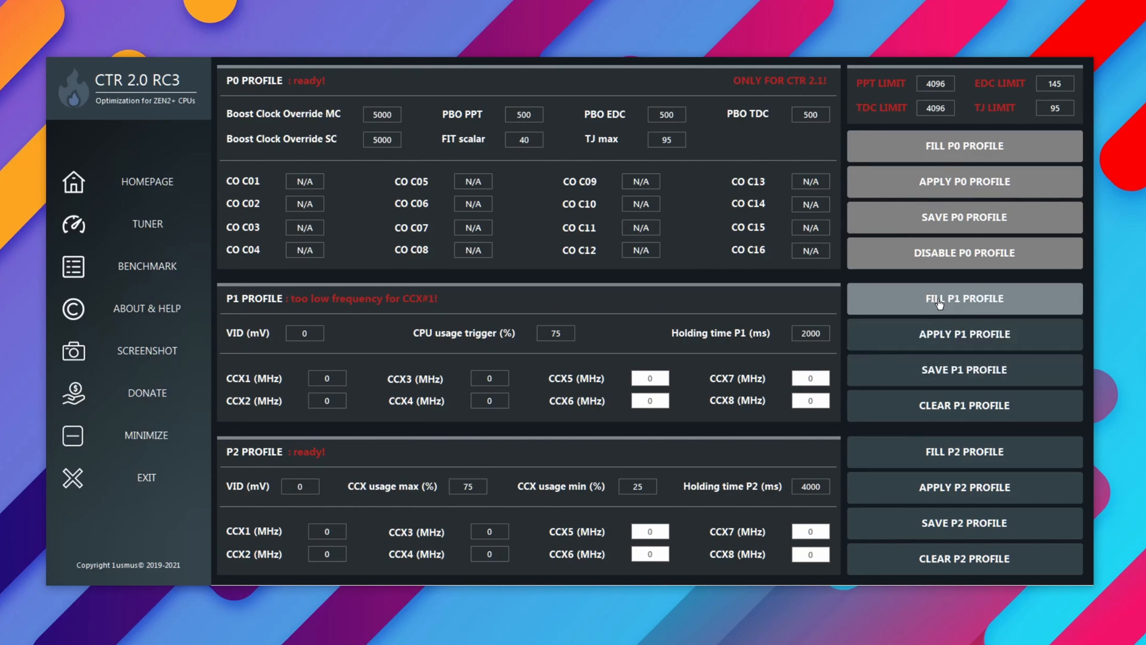
mouse_move(943, 315)
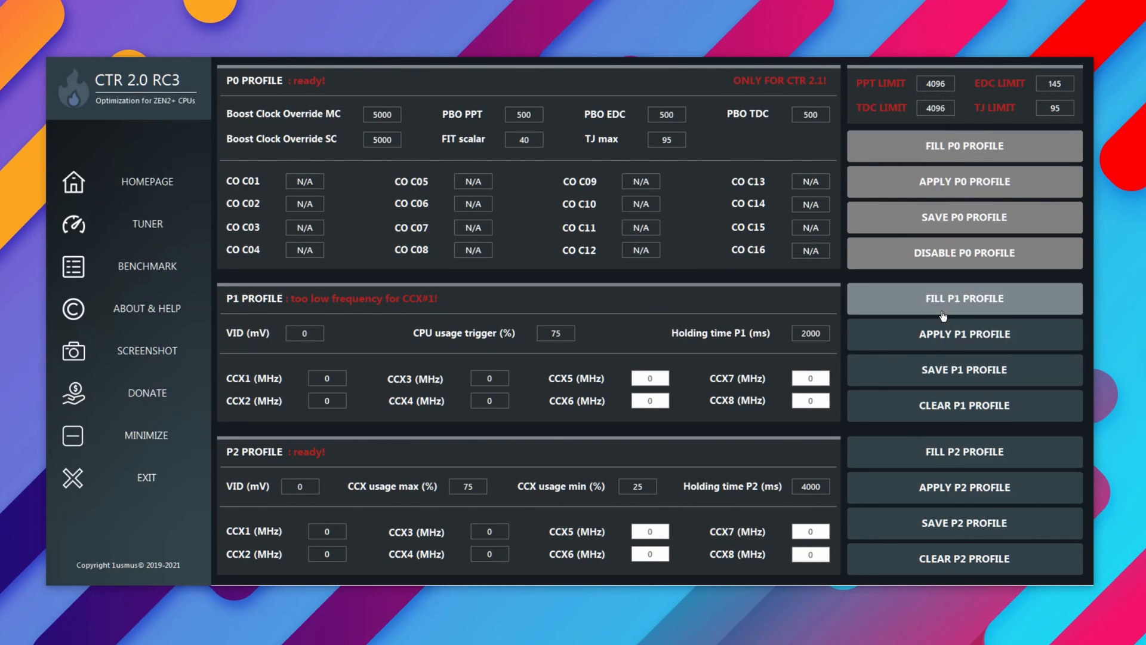
mouse_move(944, 310)
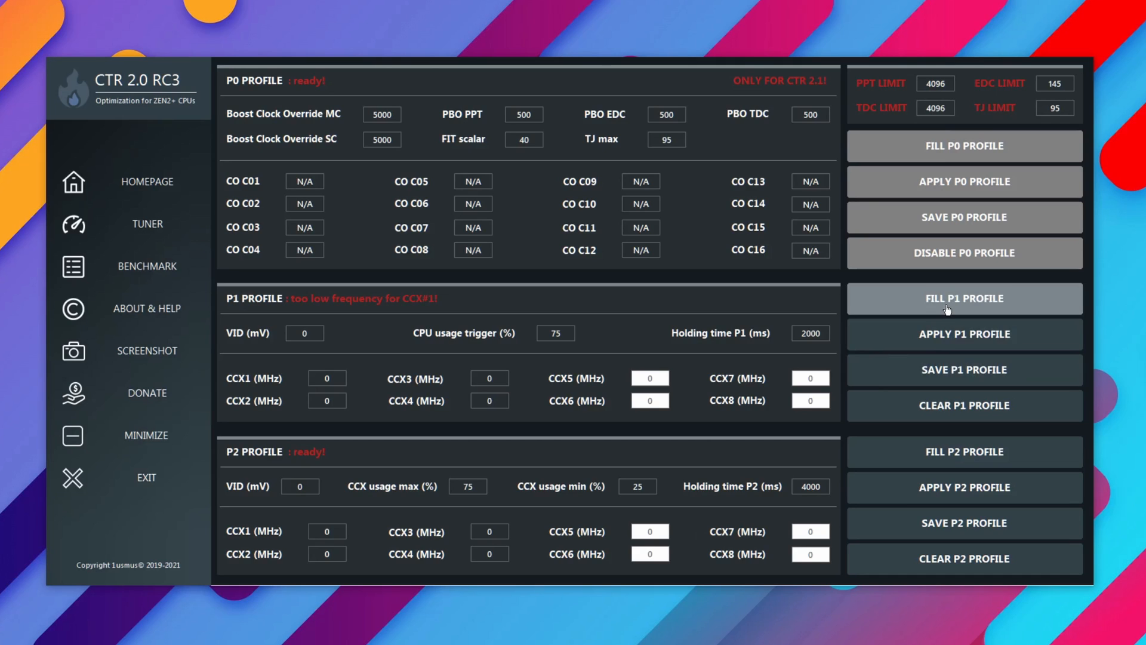
- Fill P1 from the tuning results (1325 mV, 4375/4400/4275/4275 MHz) and save it
left_click(963, 299)
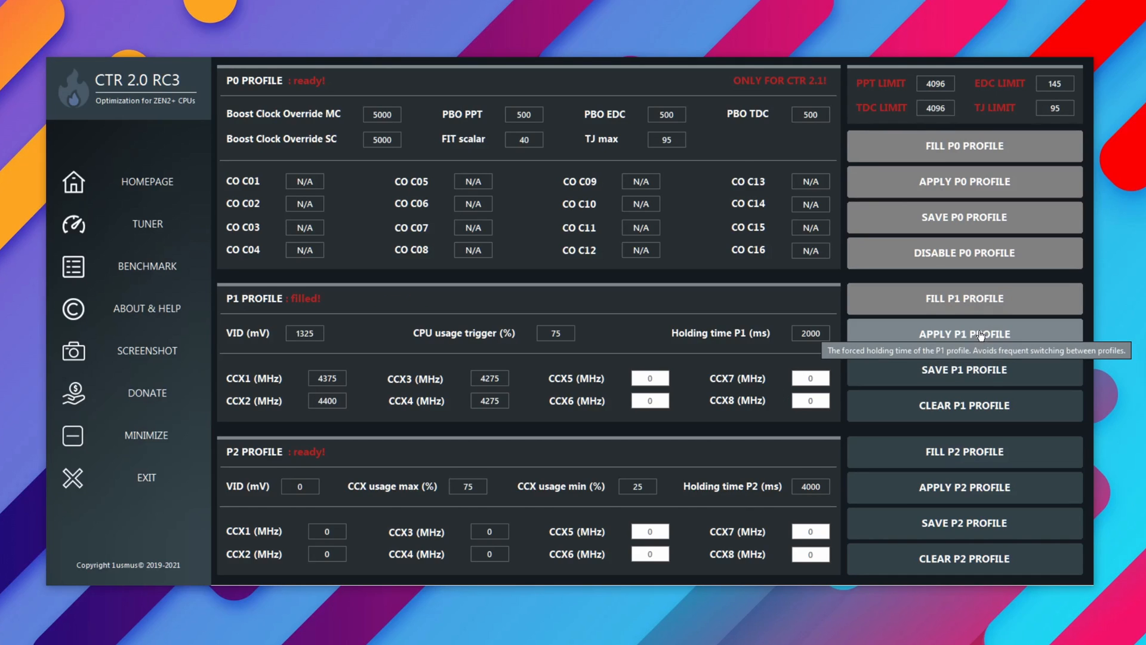
left_click(963, 369)
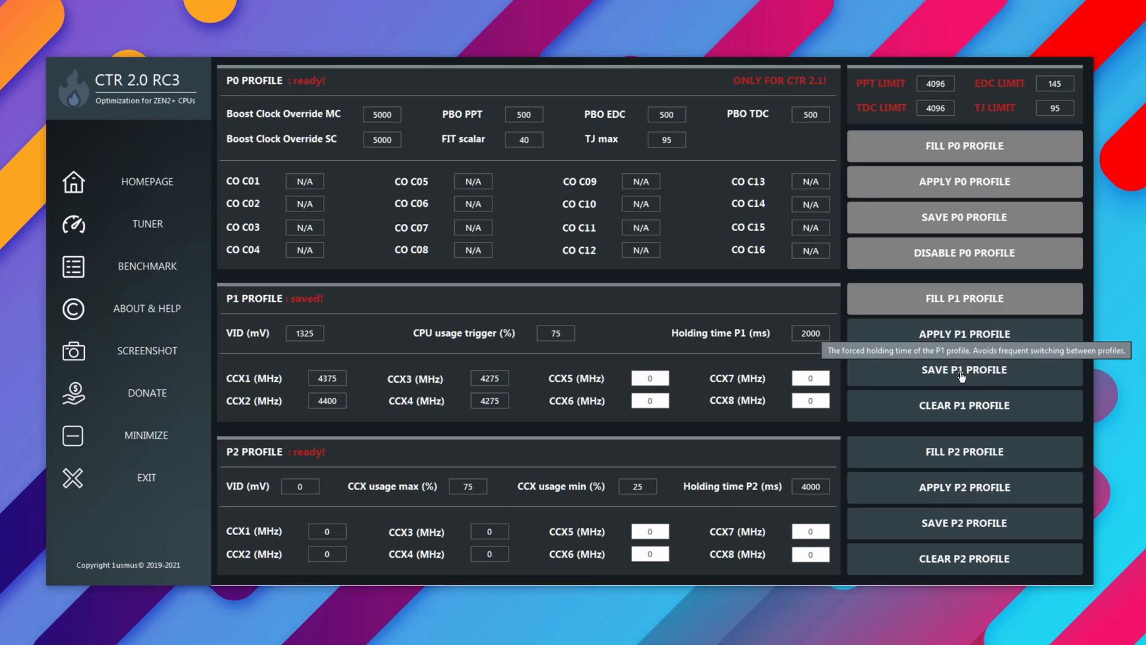
mouse_move(265, 461)
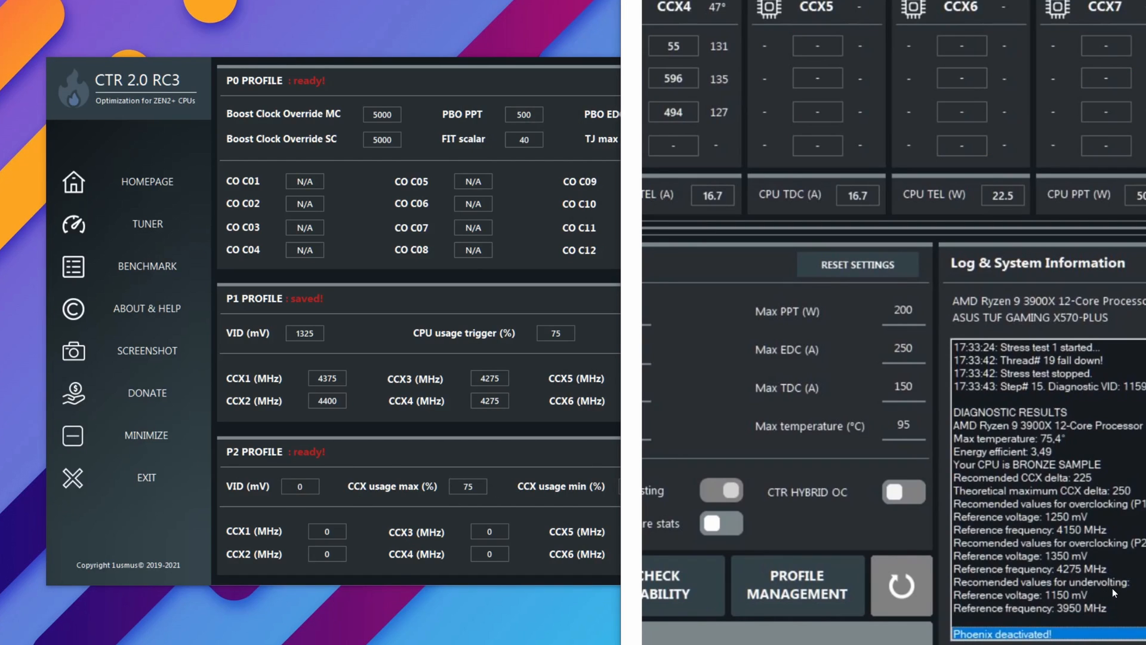
mouse_move(1047, 599)
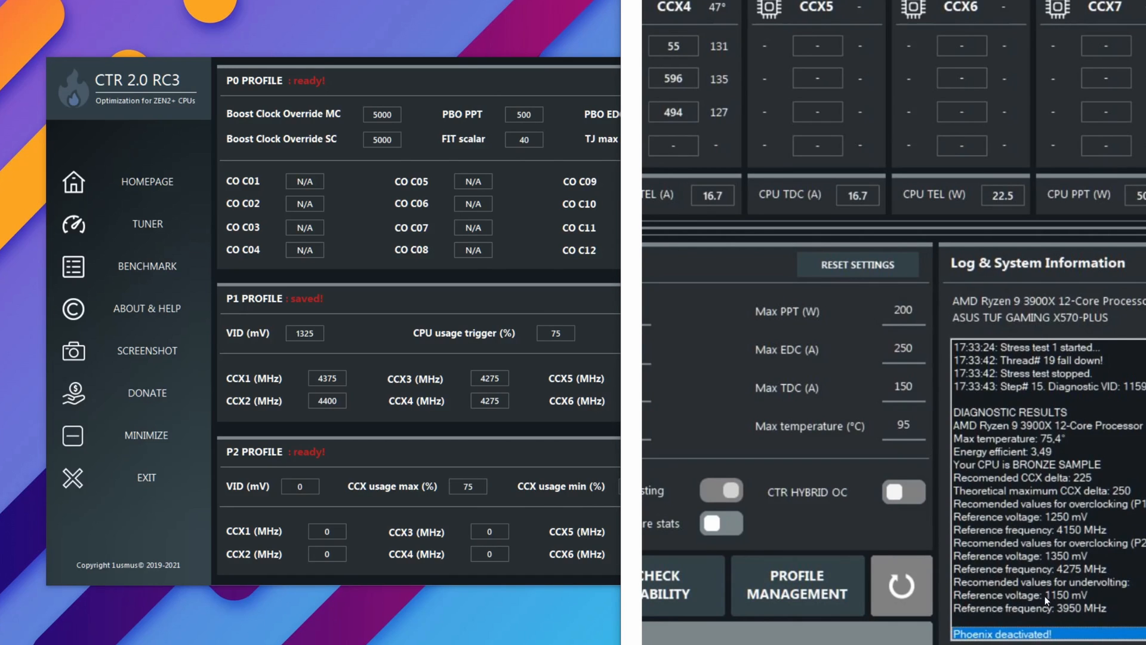
mouse_move(556, 524)
type("1150")
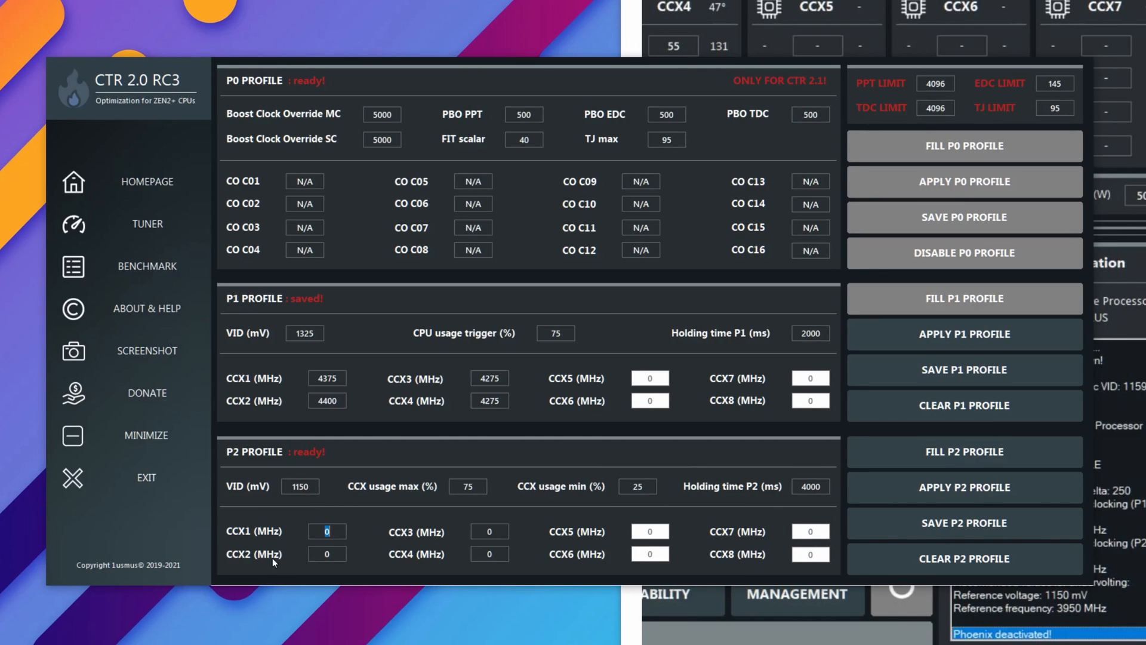
- Enter 3950 MHz for P2's CCX1, then view the tuned 19549 Cinebench R20 result
type("3950")
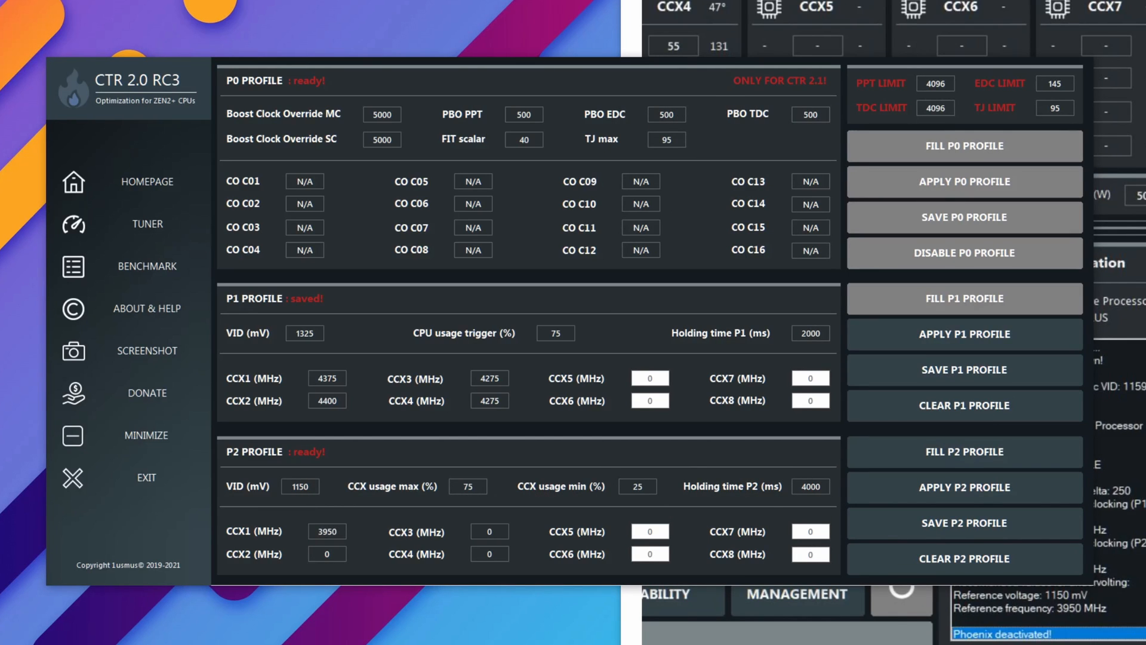
left_click(147, 265)
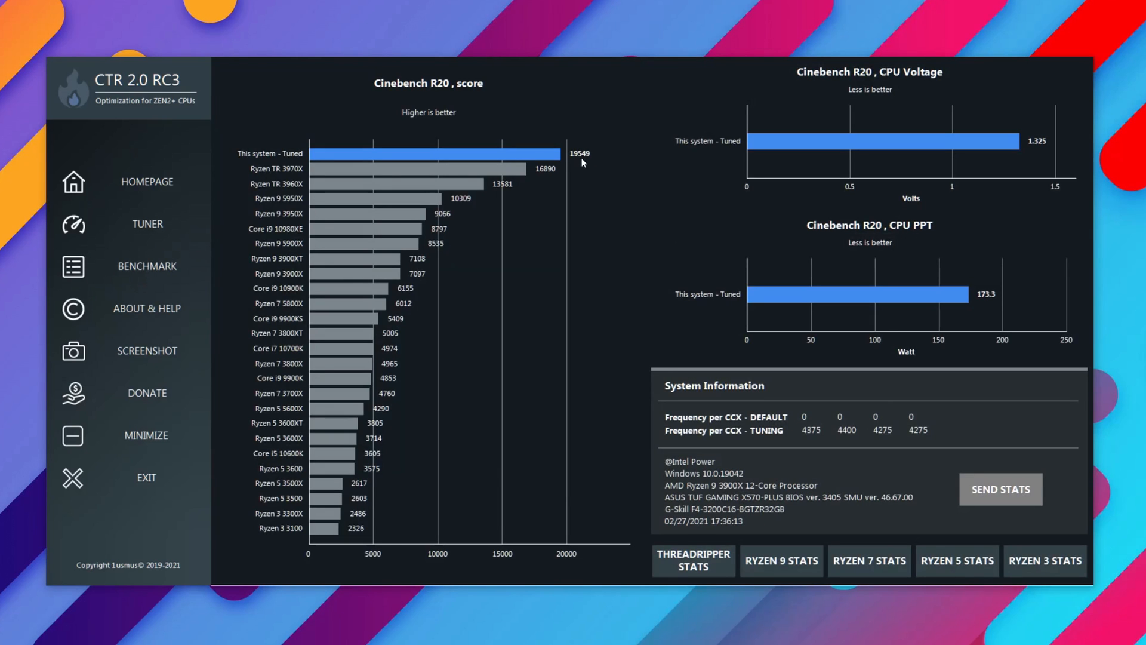
mouse_move(581, 160)
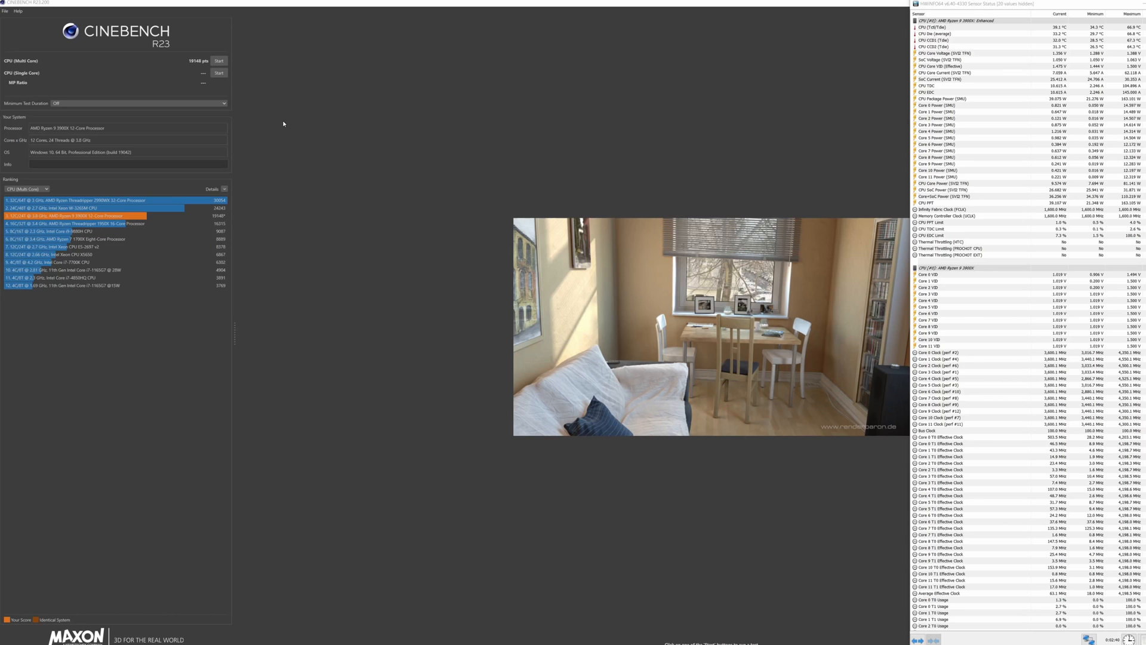
mouse_move(183, 75)
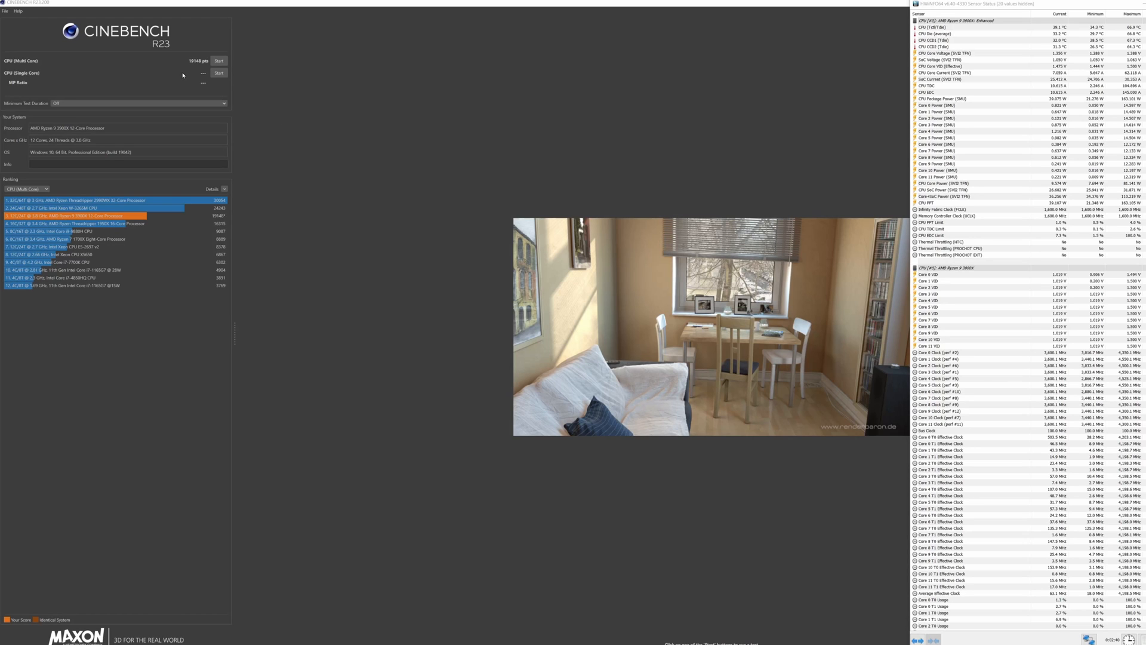
mouse_move(182, 67)
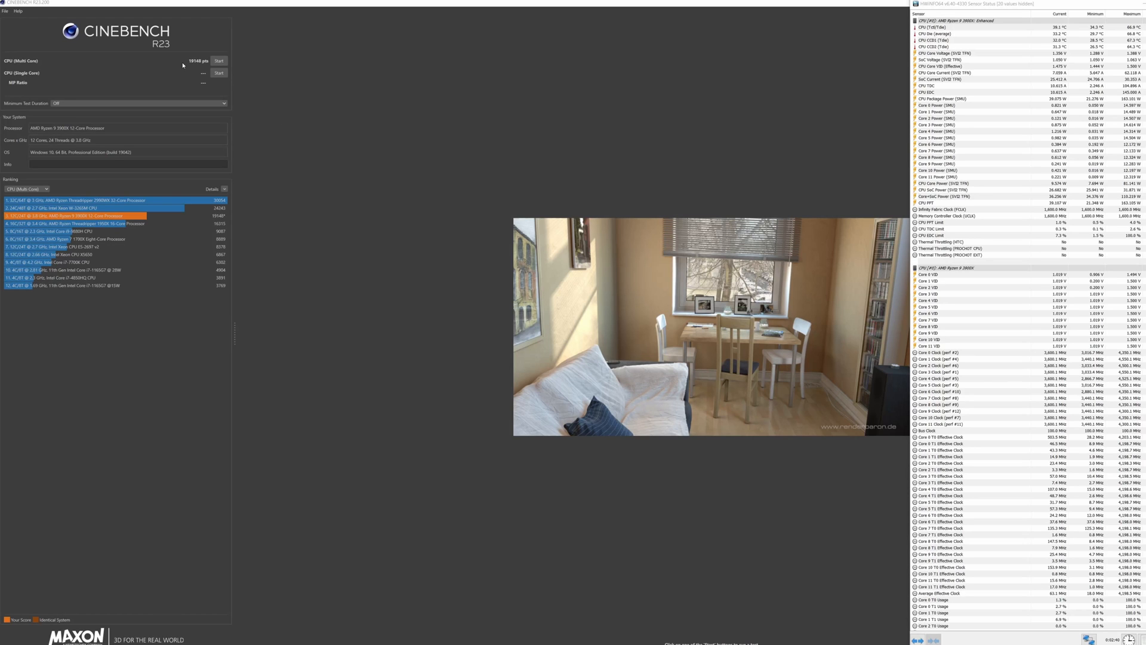